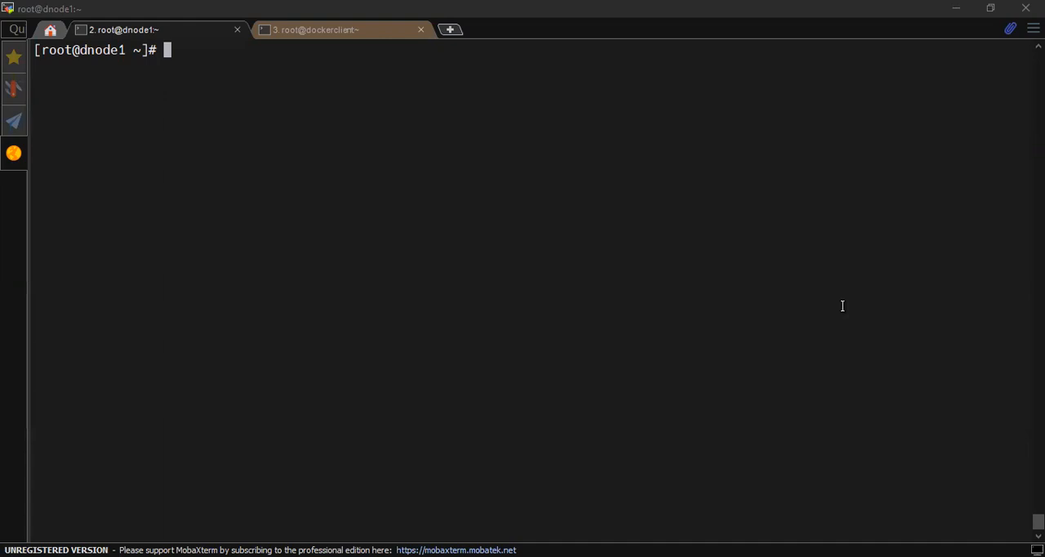
pyautogui.moveTo(503, 225)
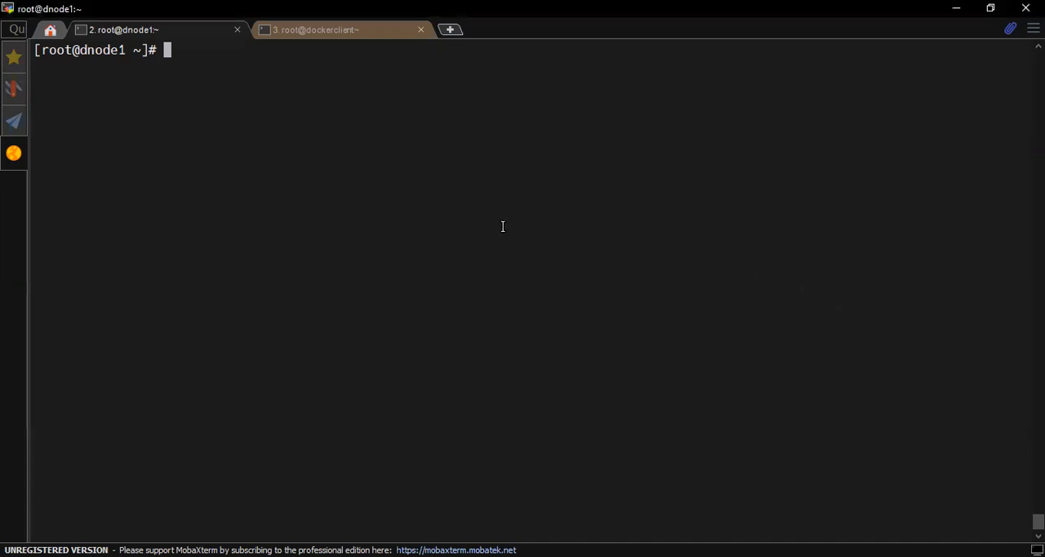
# List local Docker images, then create ~/registry with certs and auth subfolders
pyautogui.write('docker image ls')
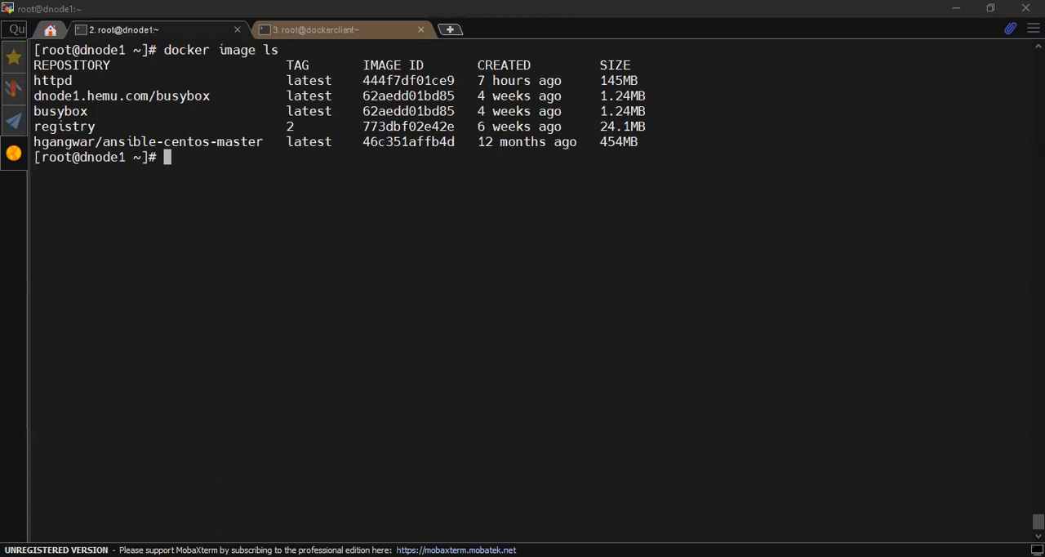
pyautogui.write('mkdir -p ~/registry/{certs,auth}')
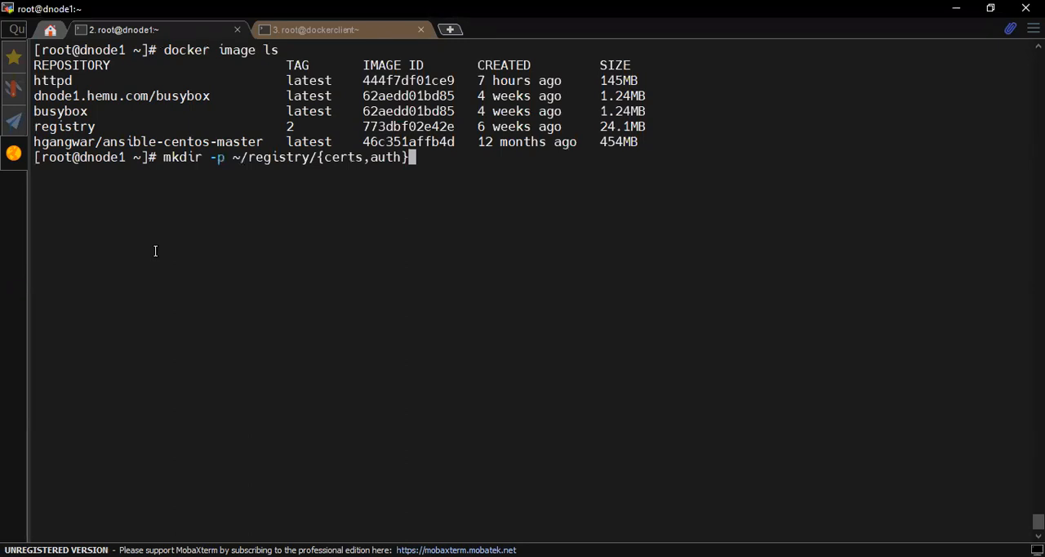
pyautogui.press('Return')
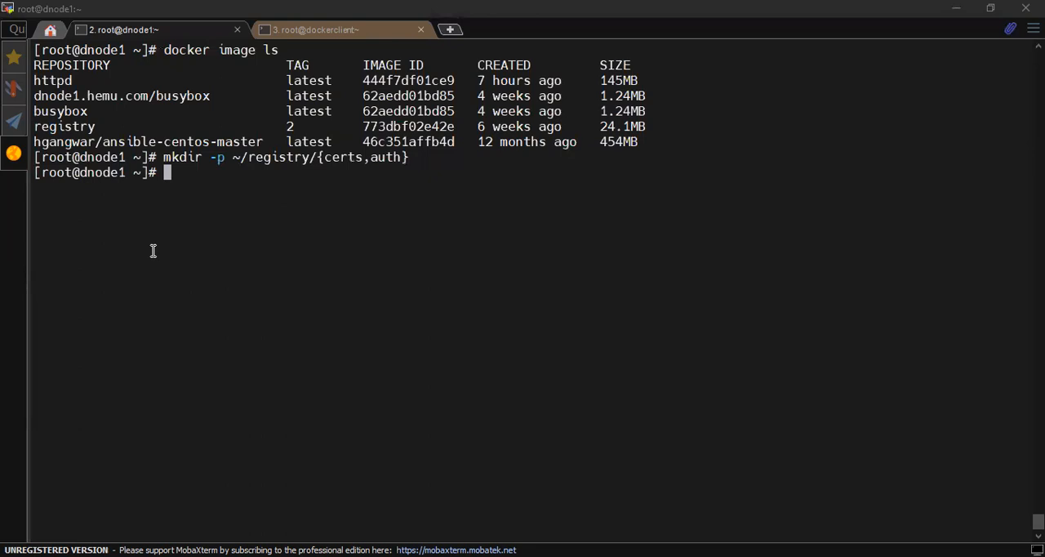
# From ~/registry, write testuser credentials to auth/htpasswd with htpasswd -Bbn and cat the file
pyautogui.write('cd ~/registry/')
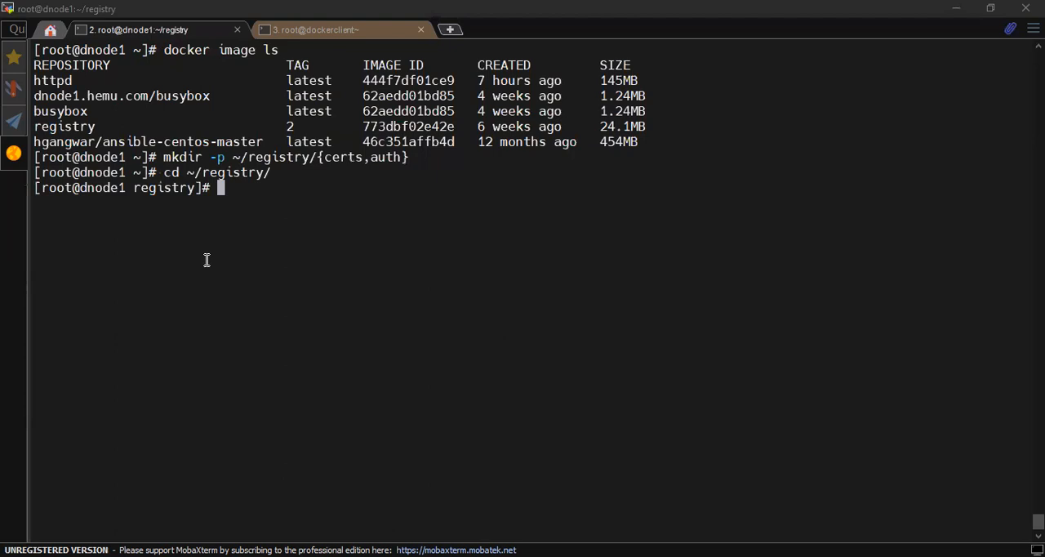
pyautogui.write('htpasswd -Bbn testuser password > auth/htpasswd')
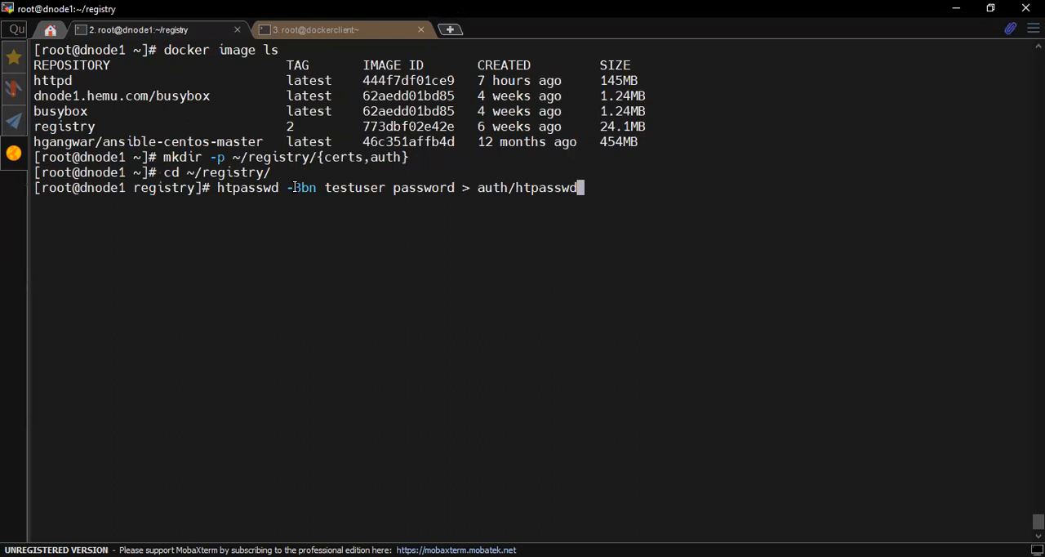
pyautogui.moveTo(330, 186)
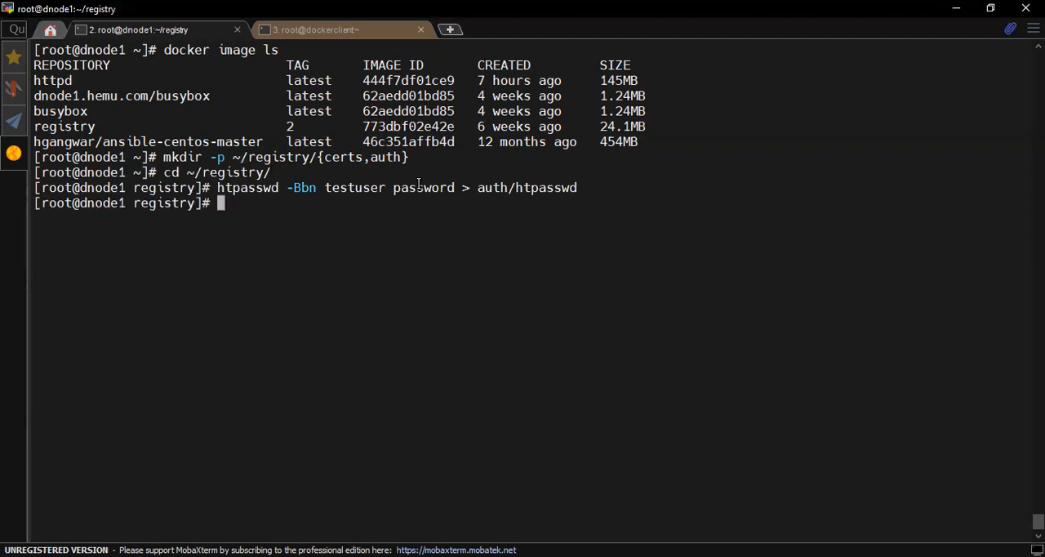
pyautogui.doubleClick(526, 186)
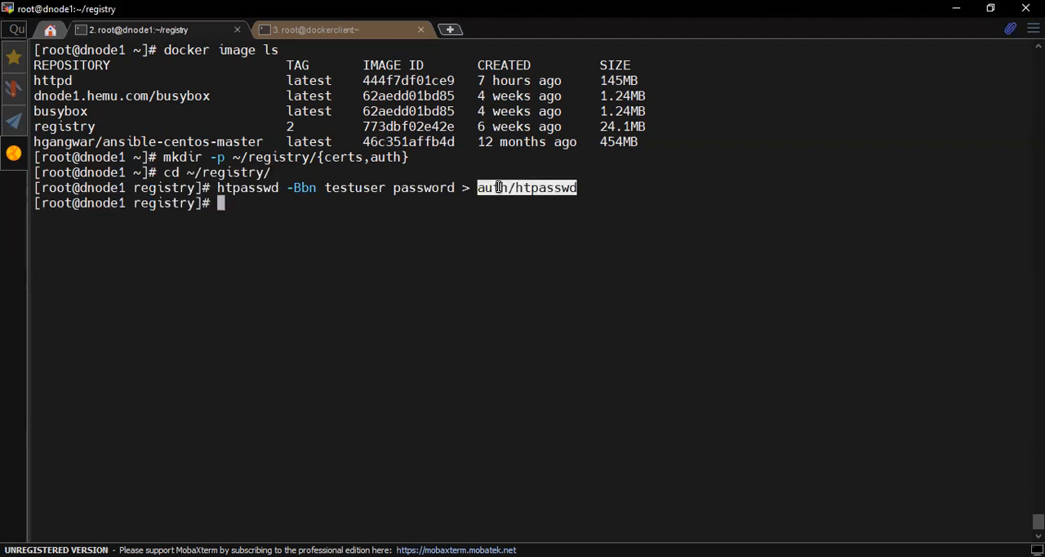
pyautogui.write('cat')
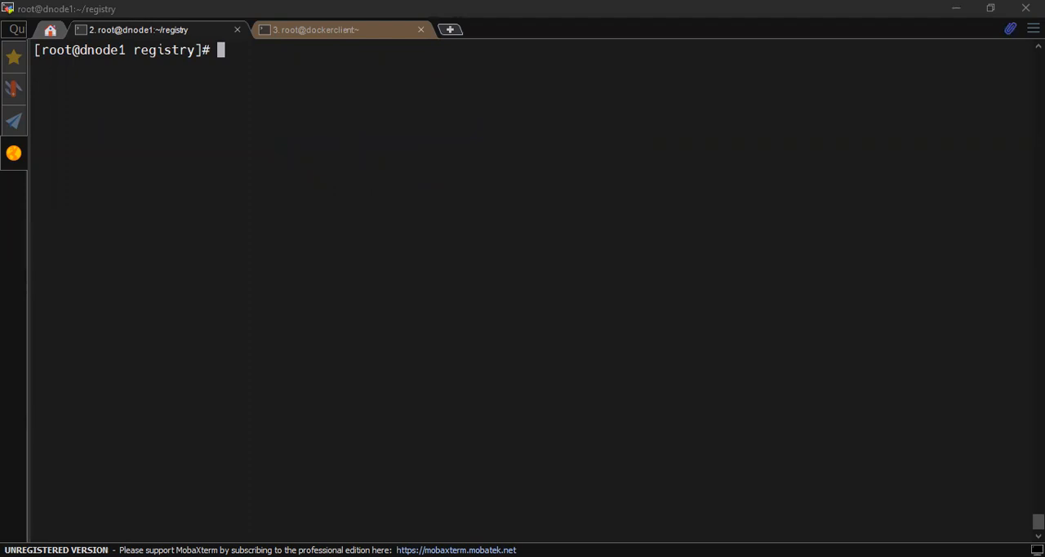
pyautogui.moveTo(349, 239)
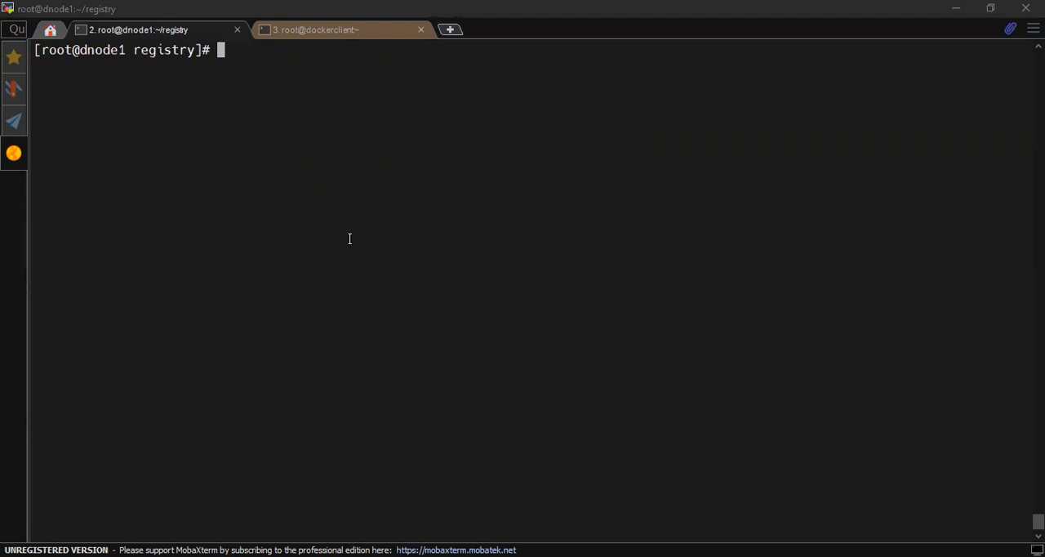
# Run openssl req for a 4096-bit self-signed cert for dnode1.hemu.com, answering IN and dnode1.hemu.com
pyautogui.write('openssl req -newkey rsa:4096 -nodes -sha256 -addext "subjectAltName = DNS:dnode1.hemu.com" -keyout certs/domain.key -x509 -days 365 -out certs/domain.crt')
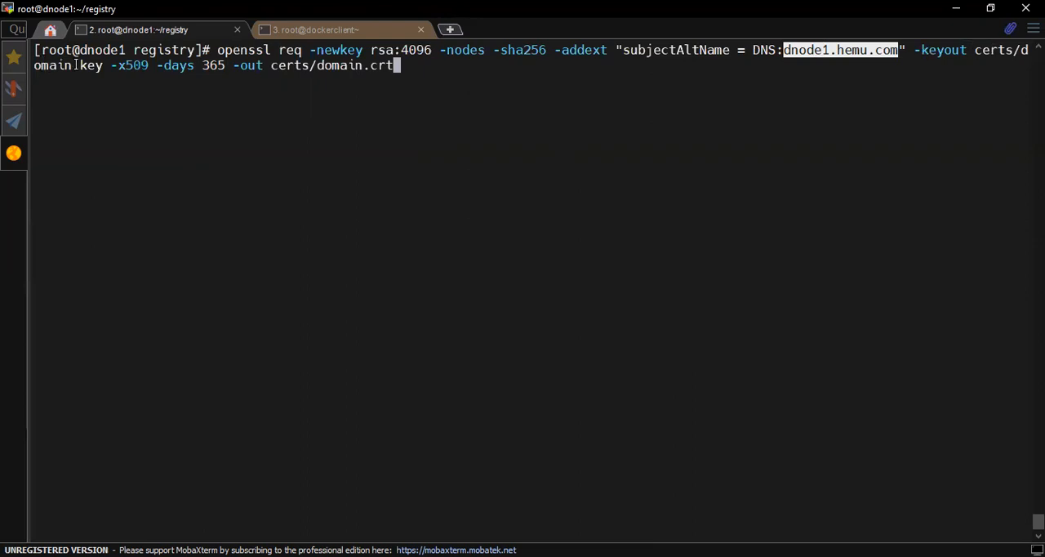
pyautogui.write('.')
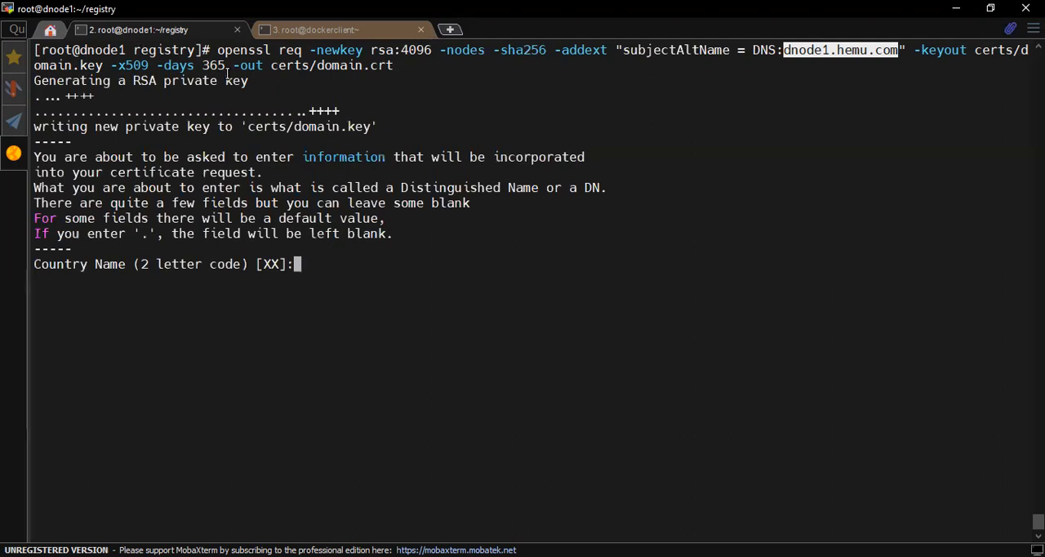
pyautogui.write('IN')
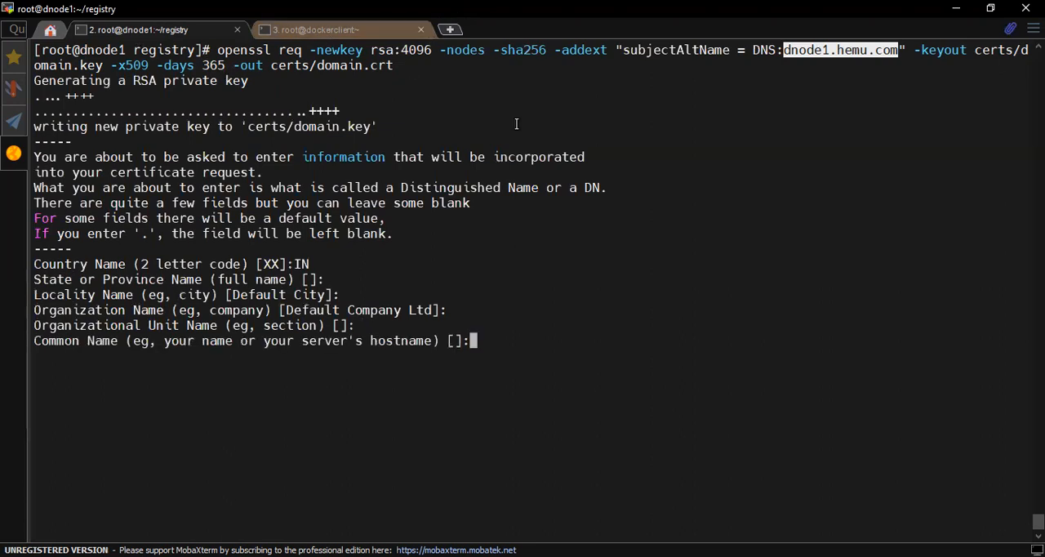
pyautogui.write('dnode1.hemu.com')
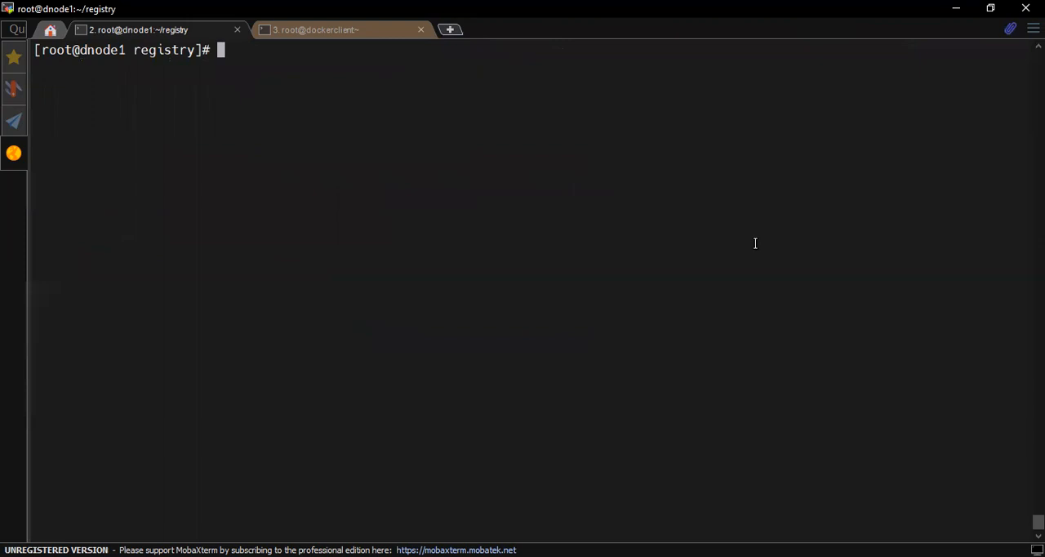
# List certs/ with ll to confirm domain.crt and domain.key were generated
pyautogui.write('d')
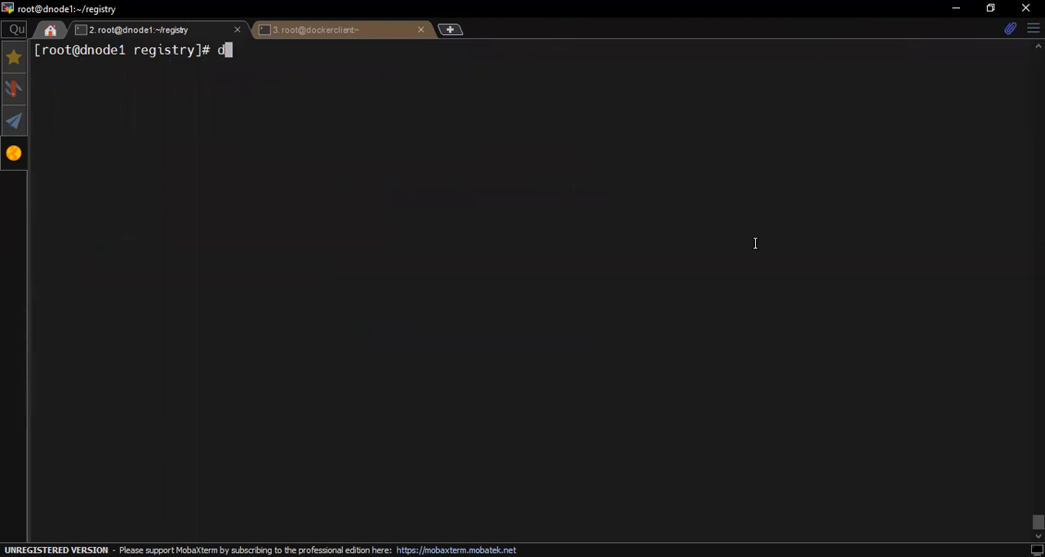
pyautogui.write('ll')
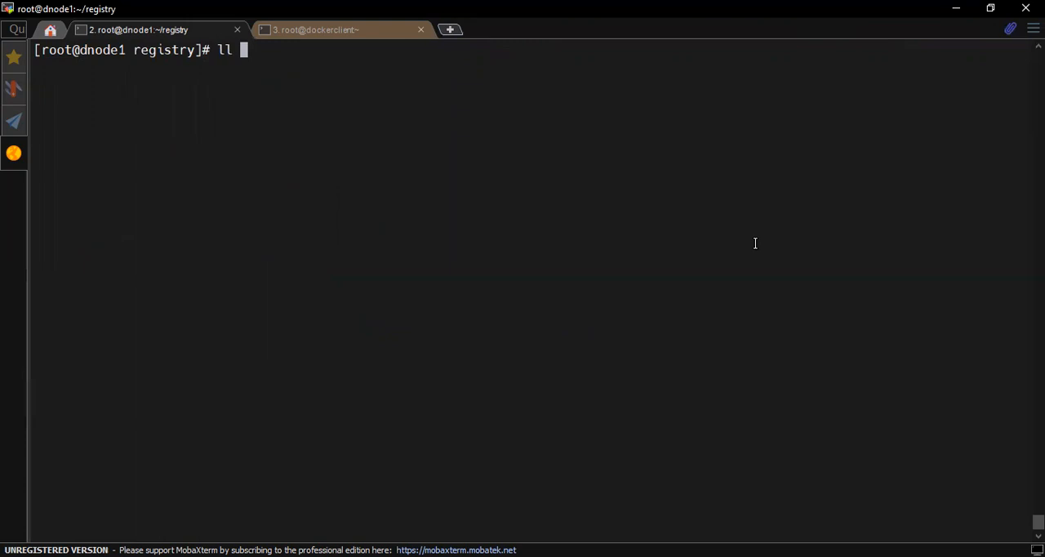
pyautogui.write('certs/')
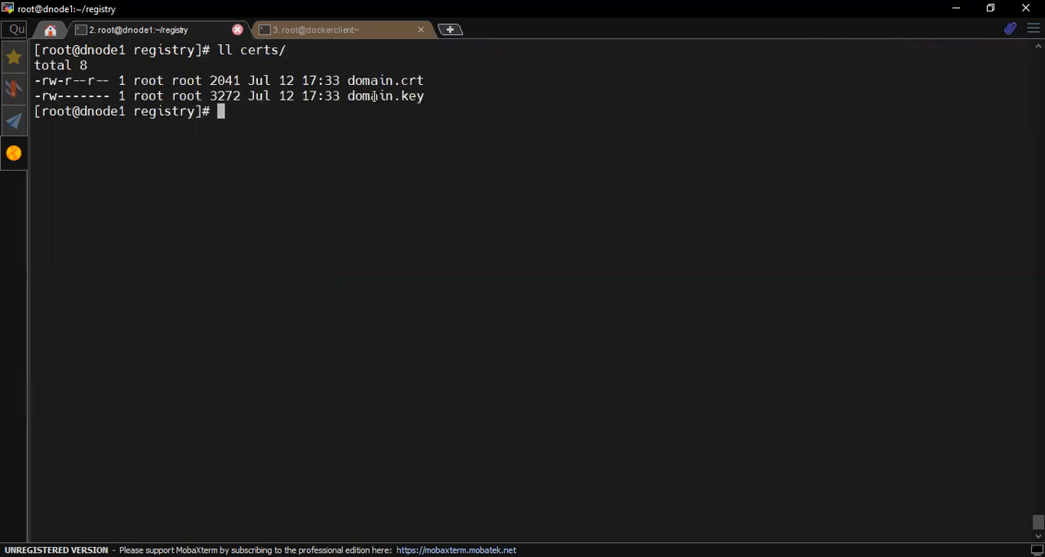
pyautogui.doubleClick(384, 80)
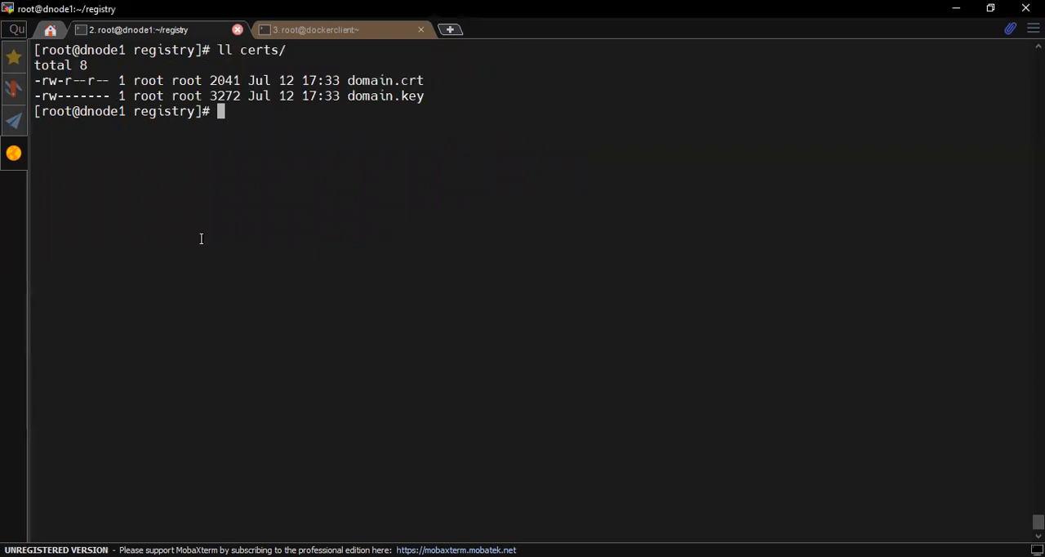
pyautogui.moveTo(212, 229)
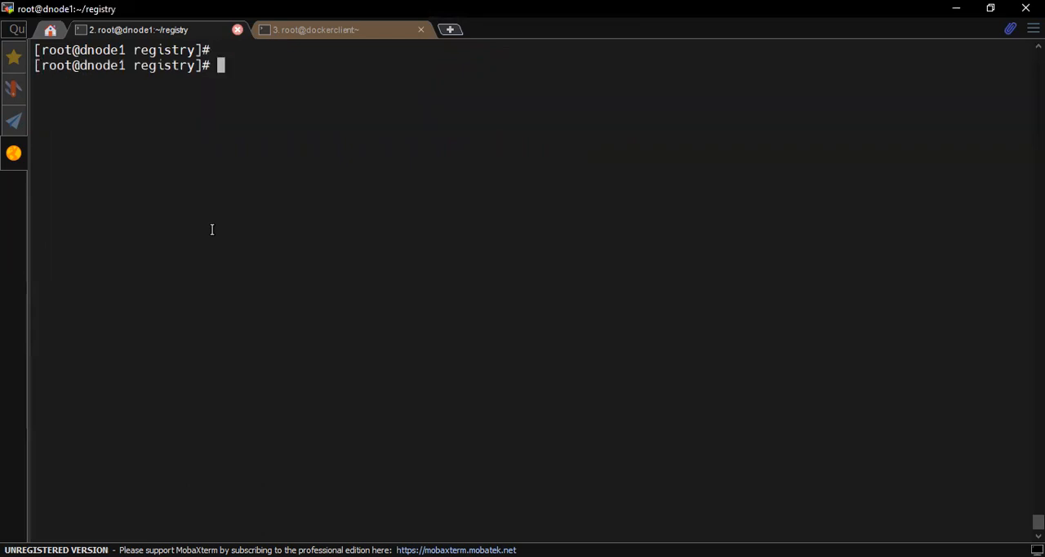
pyautogui.moveTo(289, 209)
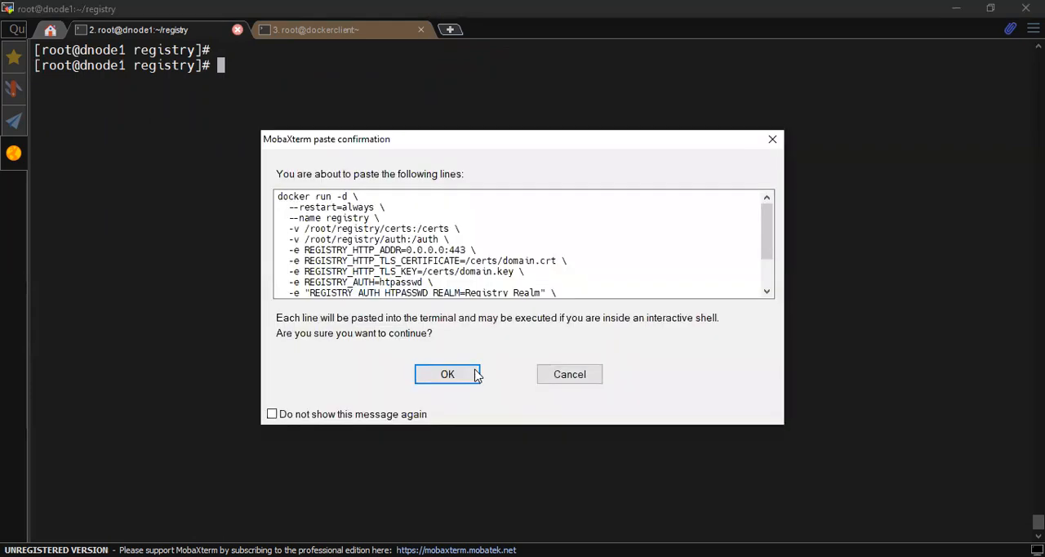
# Paste and run the docker run -d registry:2 command with TLS certs, htpasswd auth and port 443
pyautogui.click(448, 374)
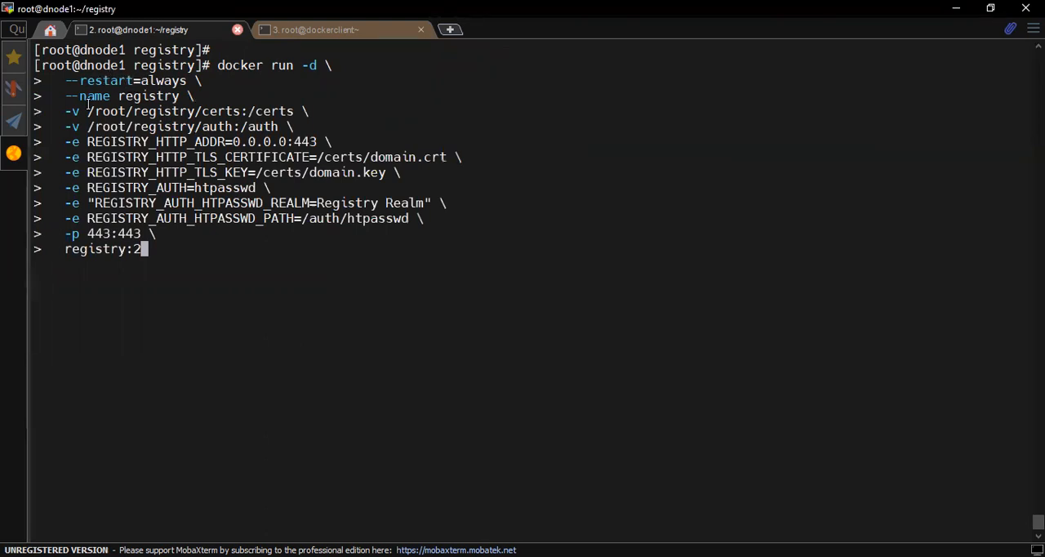
pyautogui.moveTo(166, 95)
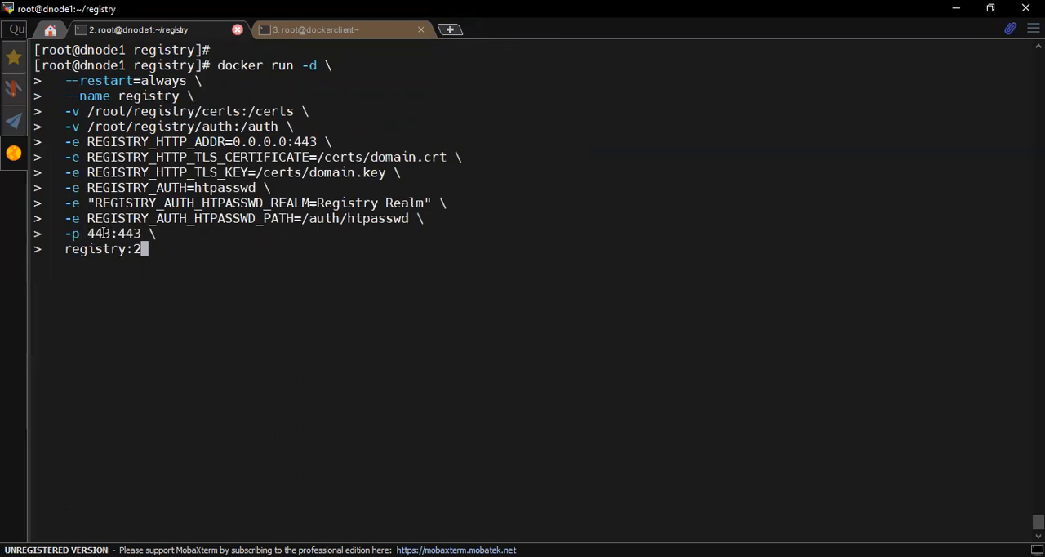
pyautogui.moveTo(131, 187)
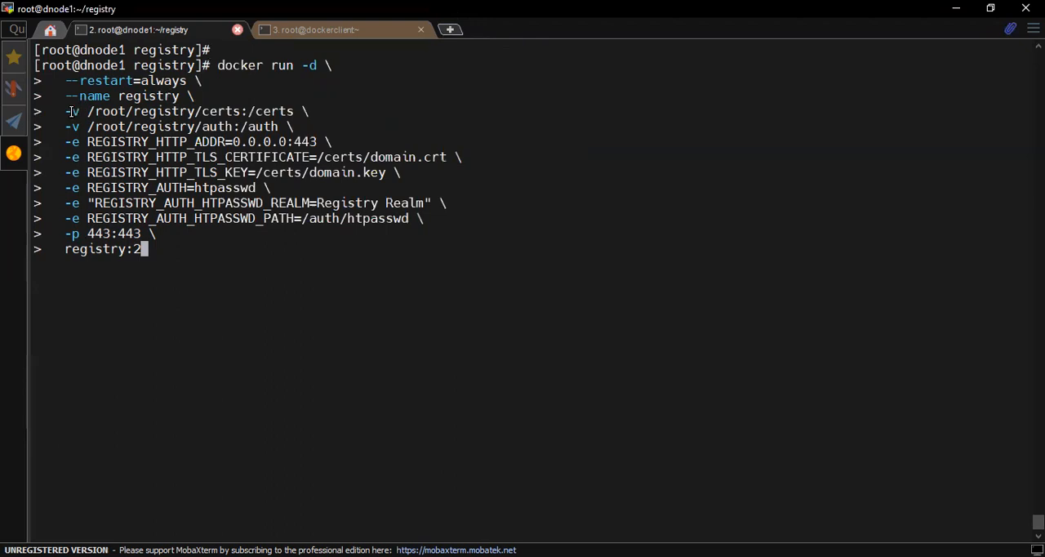
pyautogui.doubleClick(72, 111)
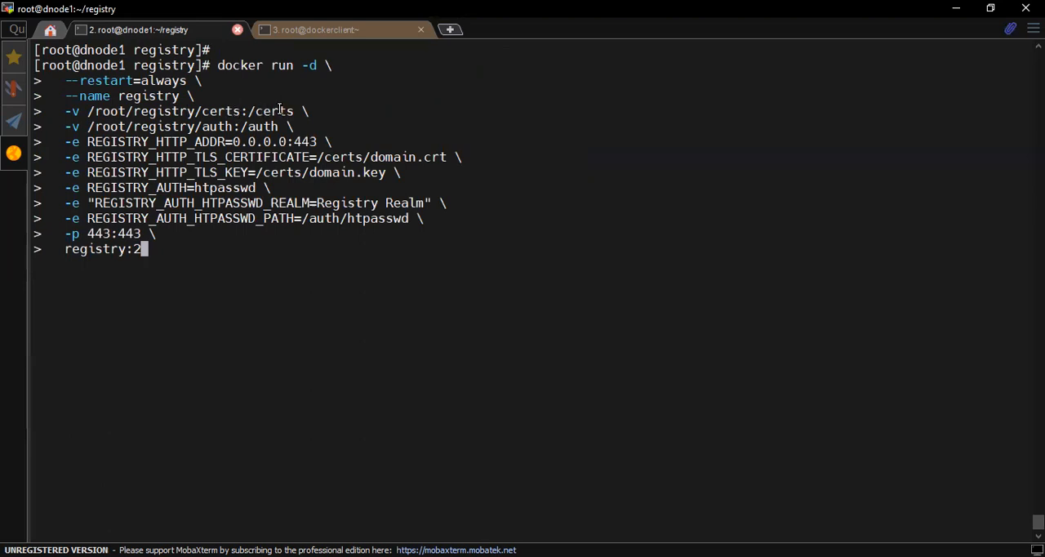
pyautogui.moveTo(112, 125)
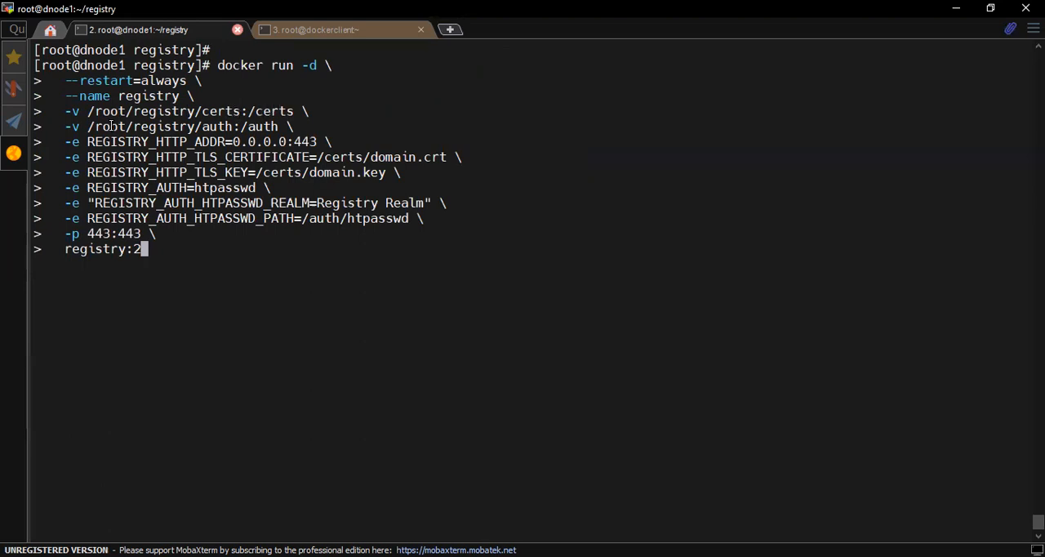
pyautogui.moveTo(229, 121)
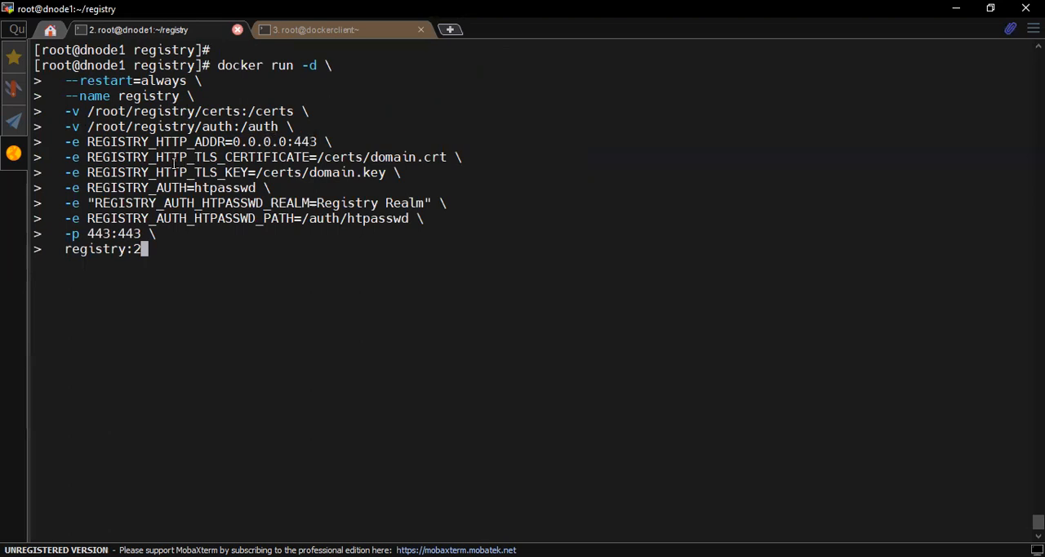
pyautogui.moveTo(302, 157)
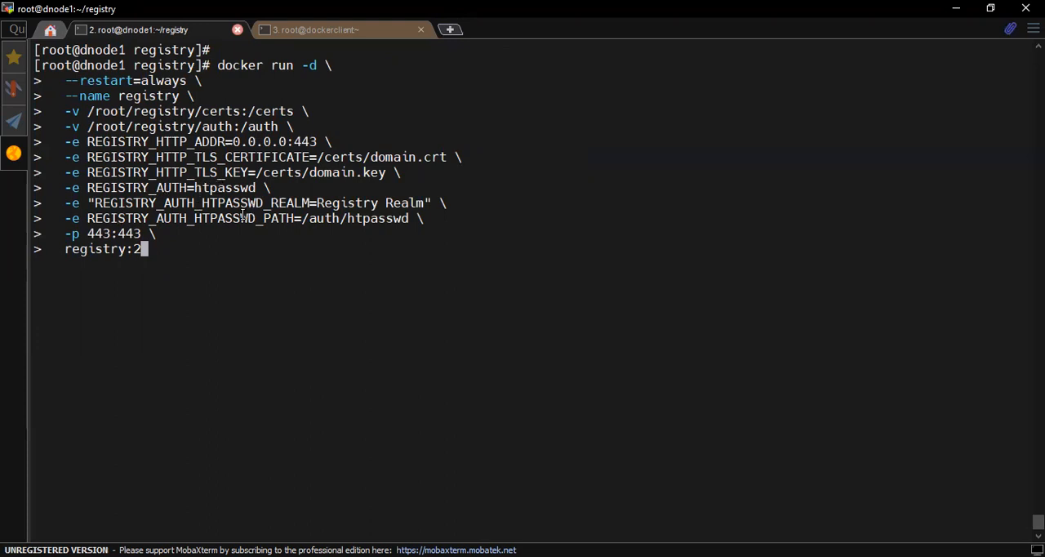
pyautogui.doubleClick(355, 219)
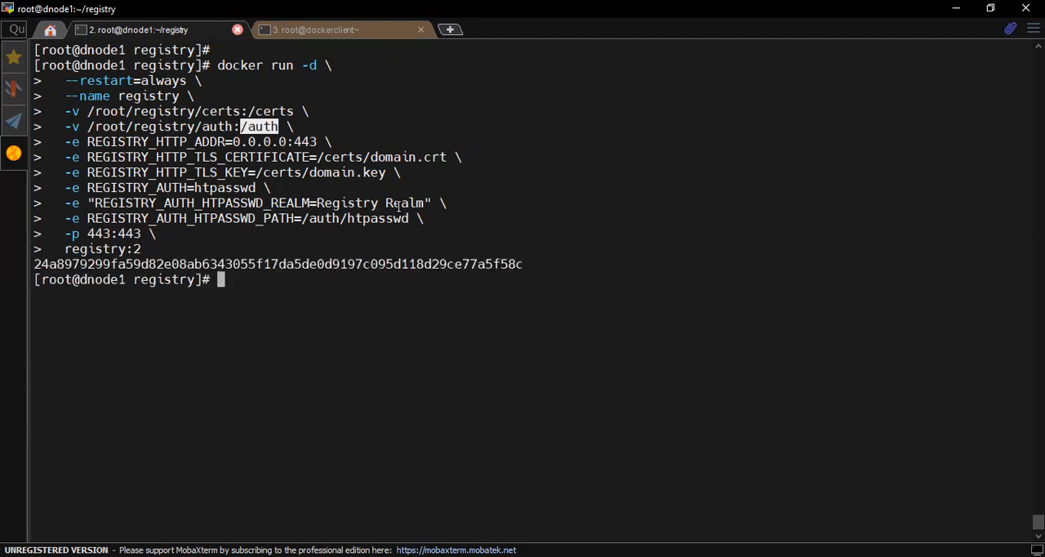
# Enter a shell in container 24a8979299fa with docker exec -it and check mounts with df -h
pyautogui.write('docker ps')
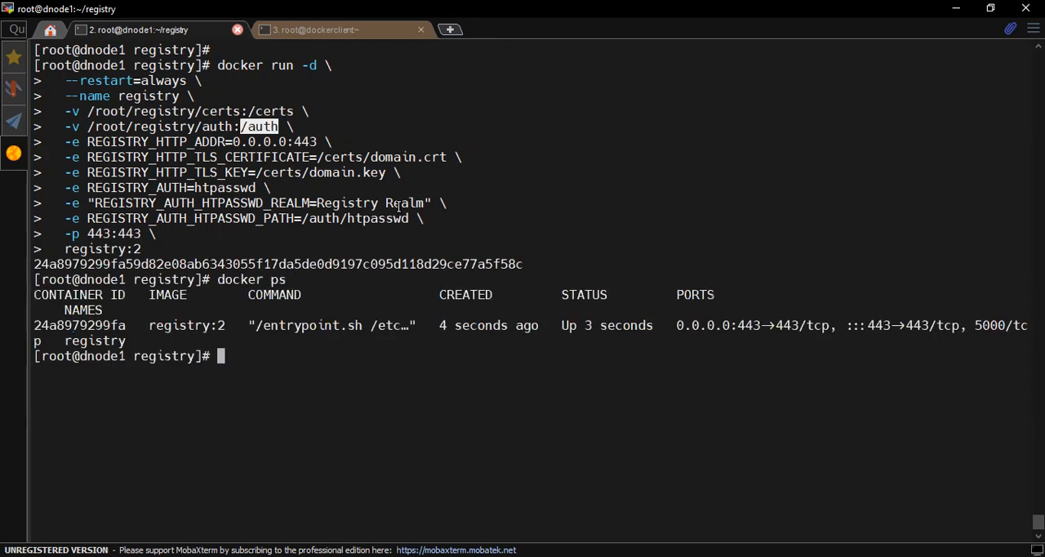
pyautogui.moveTo(98, 325)
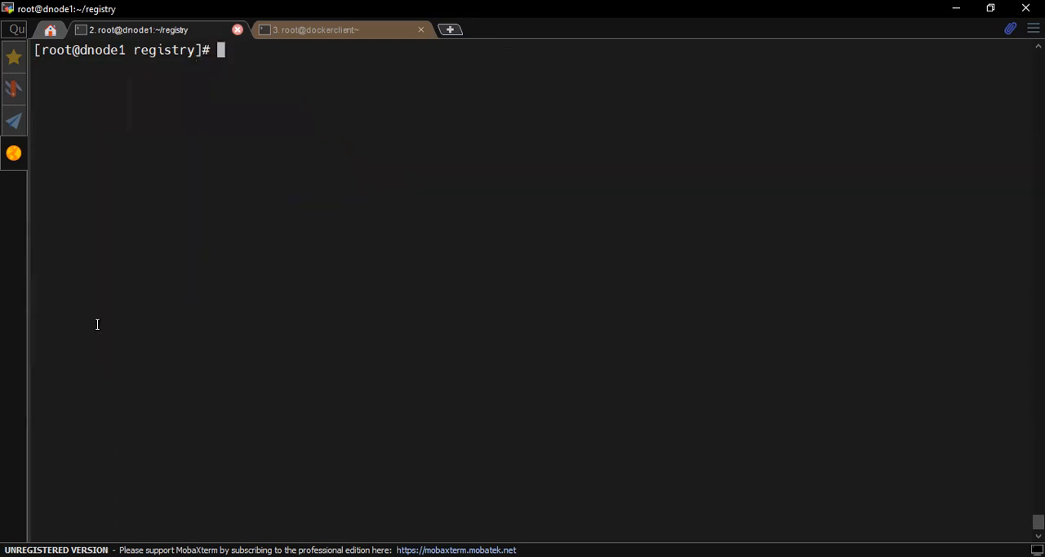
pyautogui.write('docker')
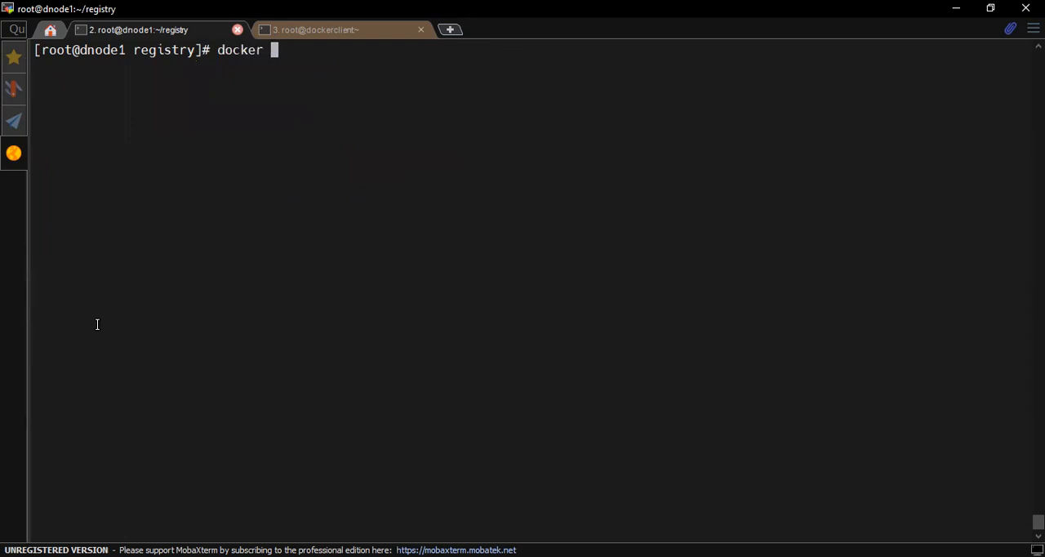
pyautogui.write('exec -it')
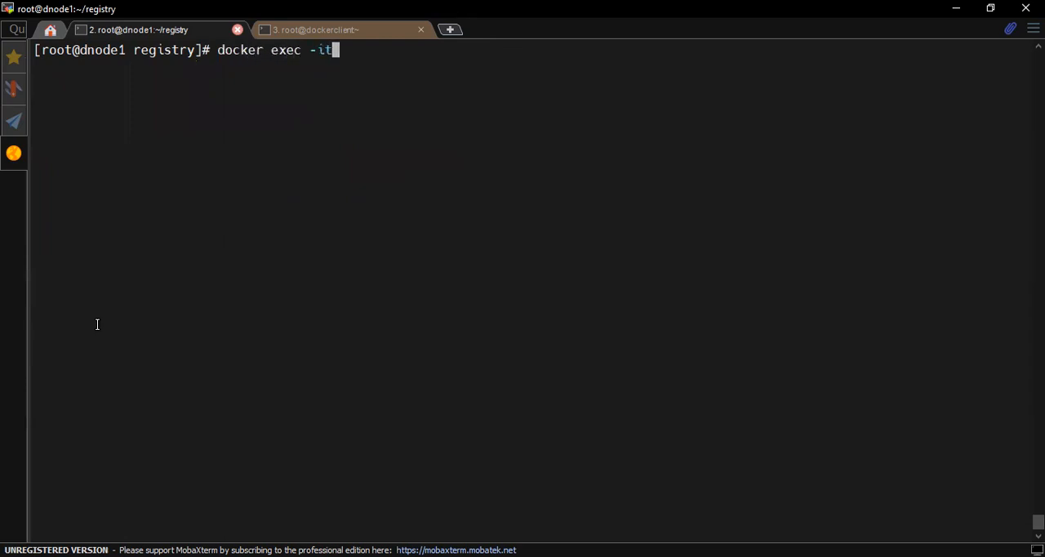
pyautogui.write('24a8979299fa sh')
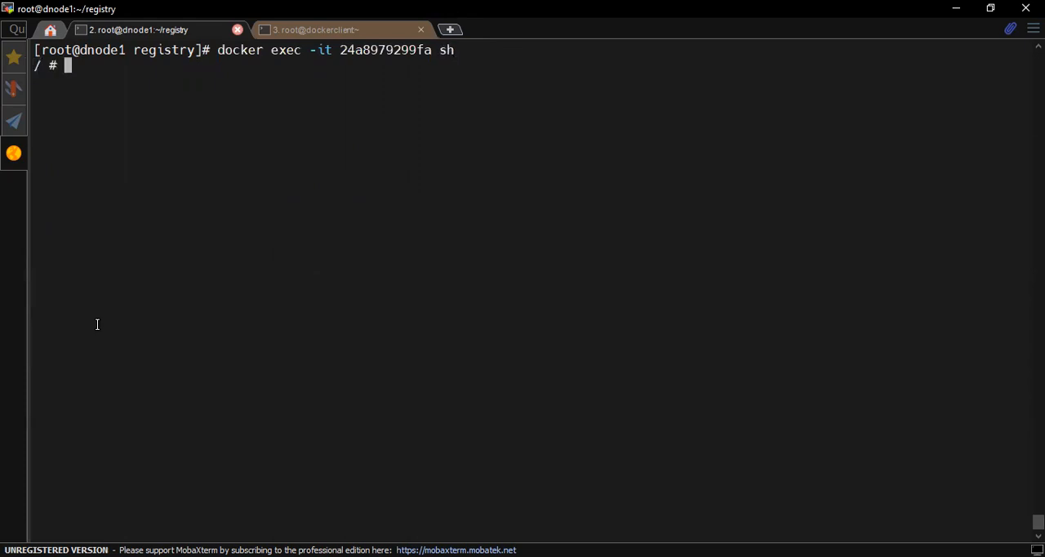
pyautogui.write('df -h')
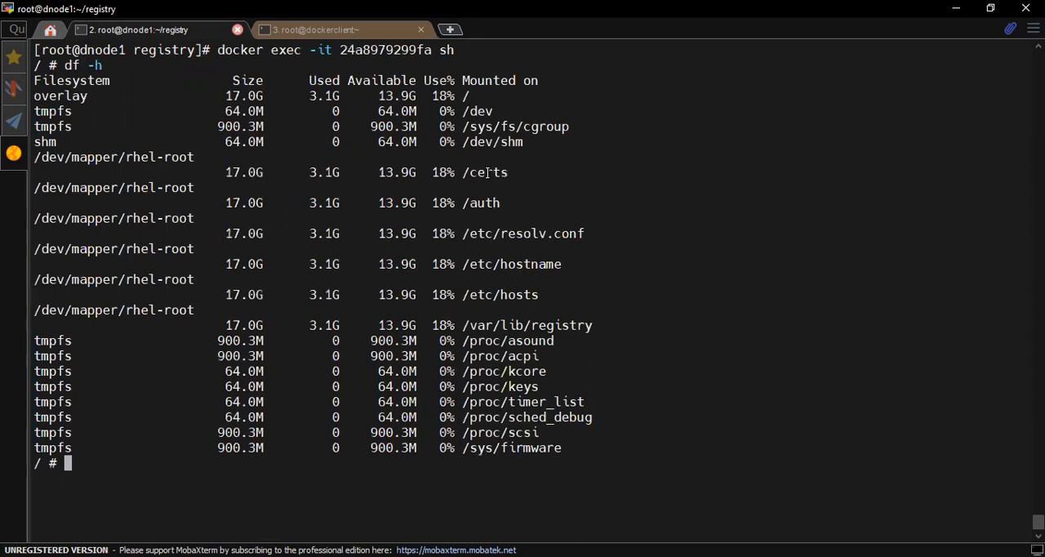
# List /certs to confirm domain.crt and domain.key, then exit the container shell
pyautogui.doubleClick(480, 202)
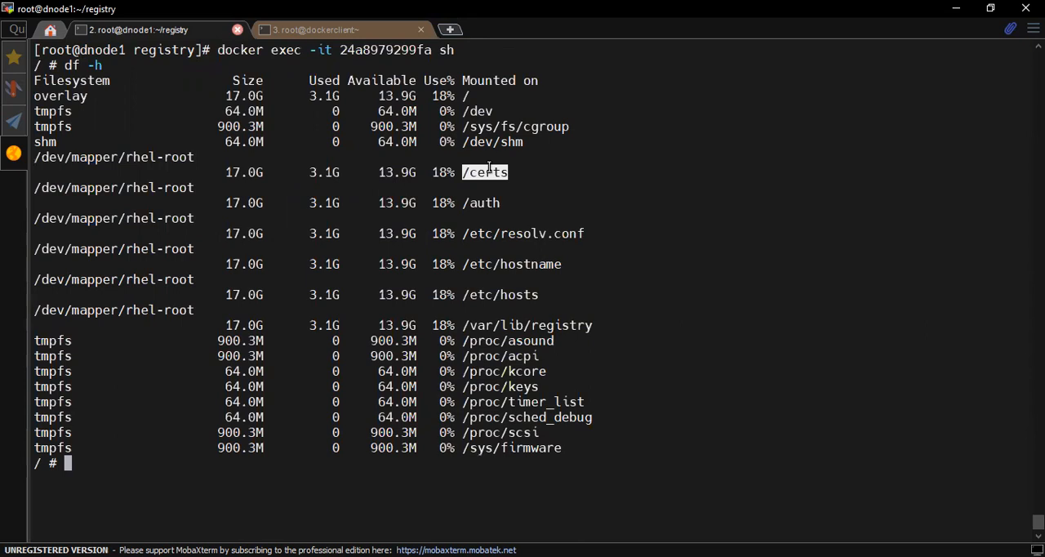
pyautogui.write('l')
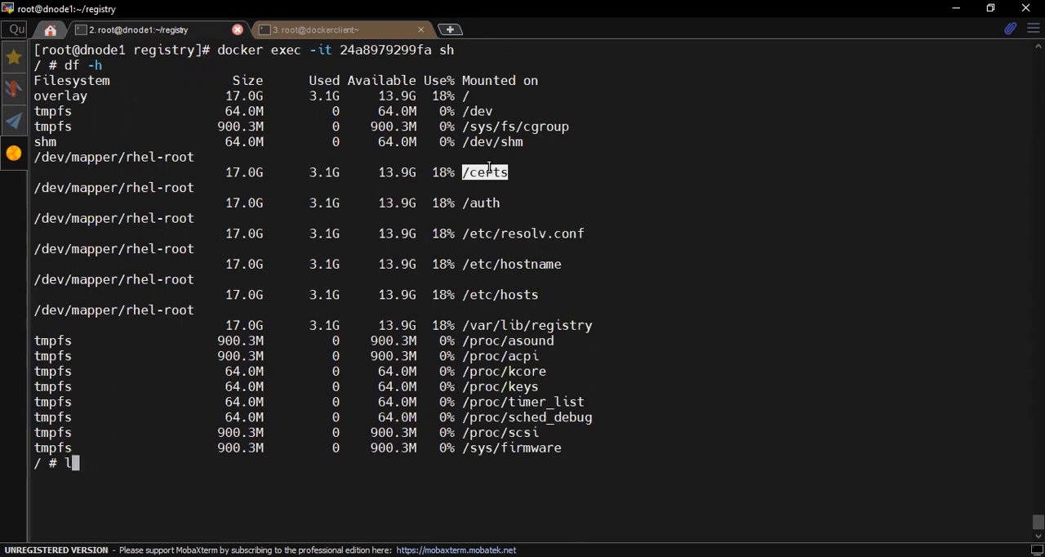
pyautogui.write('s -l /certs')
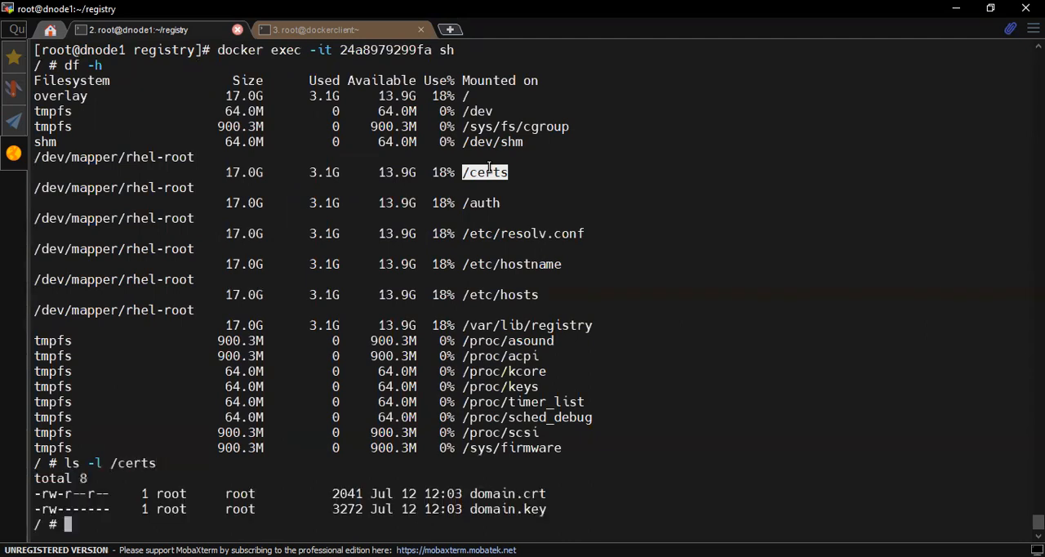
pyautogui.moveTo(98, 490)
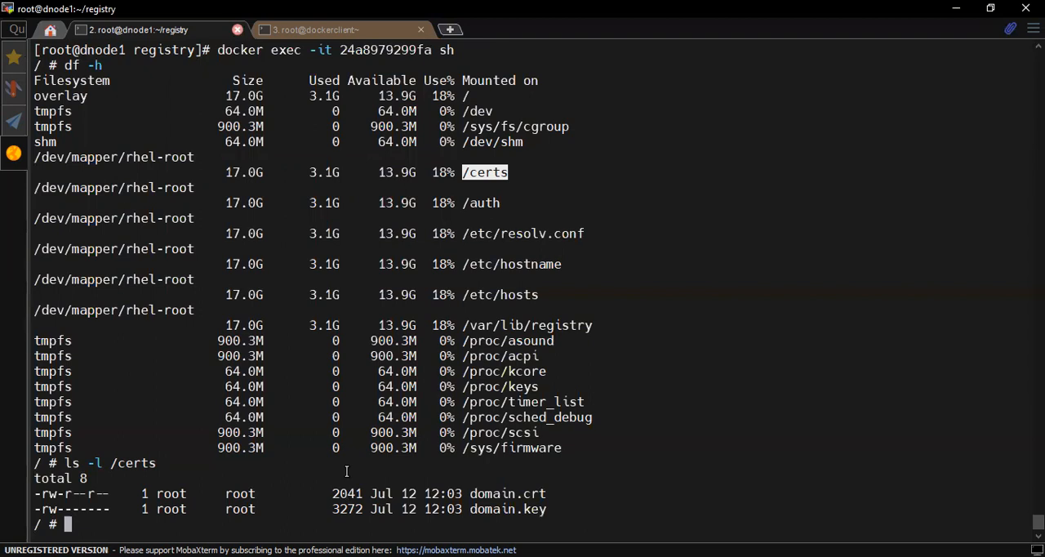
pyautogui.write('exit')
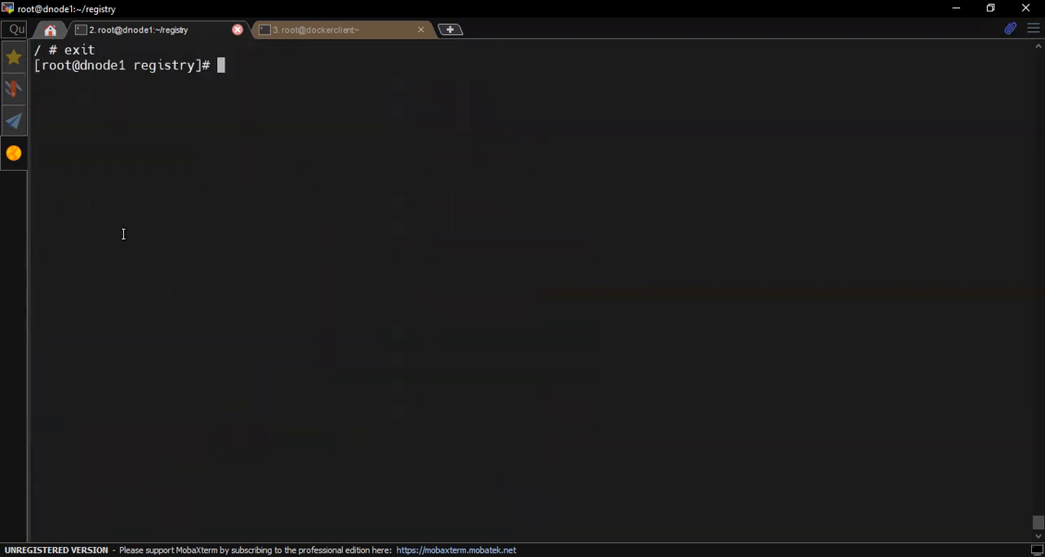
pyautogui.moveTo(121, 177)
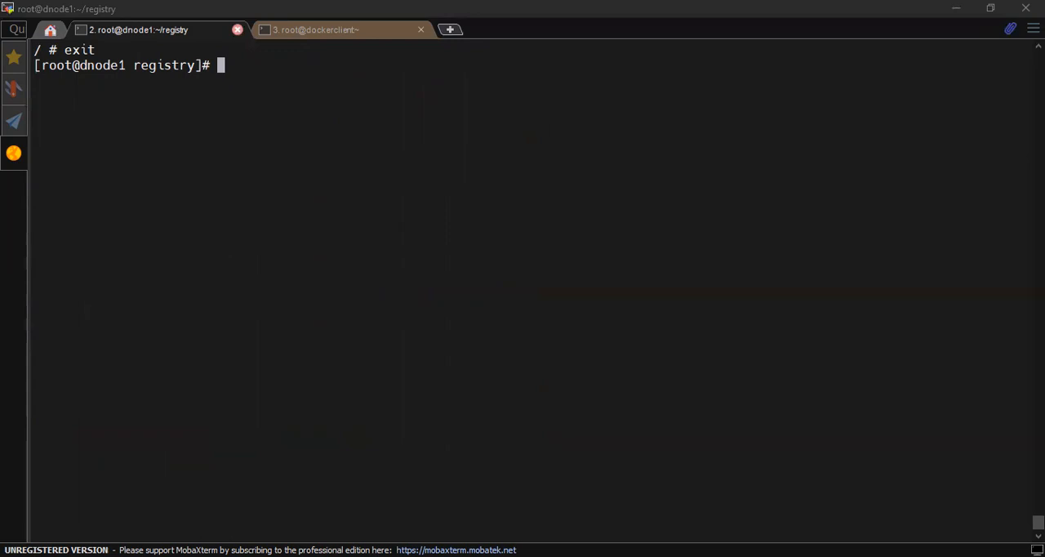
pyautogui.write('curl -k https://localhost')
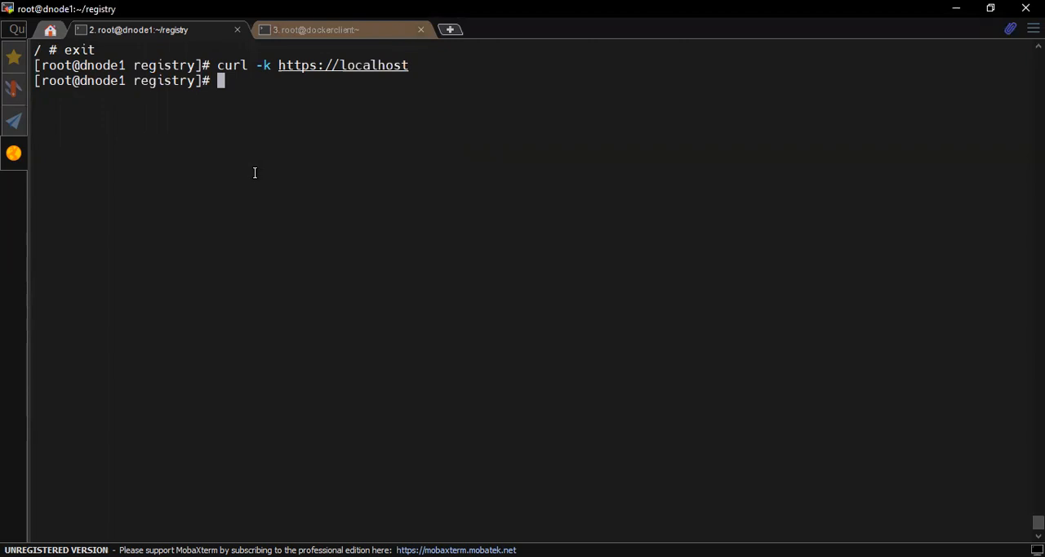
pyautogui.write('mkdir -p /etc/docker/certs.d/dnode1.hemu.com/')
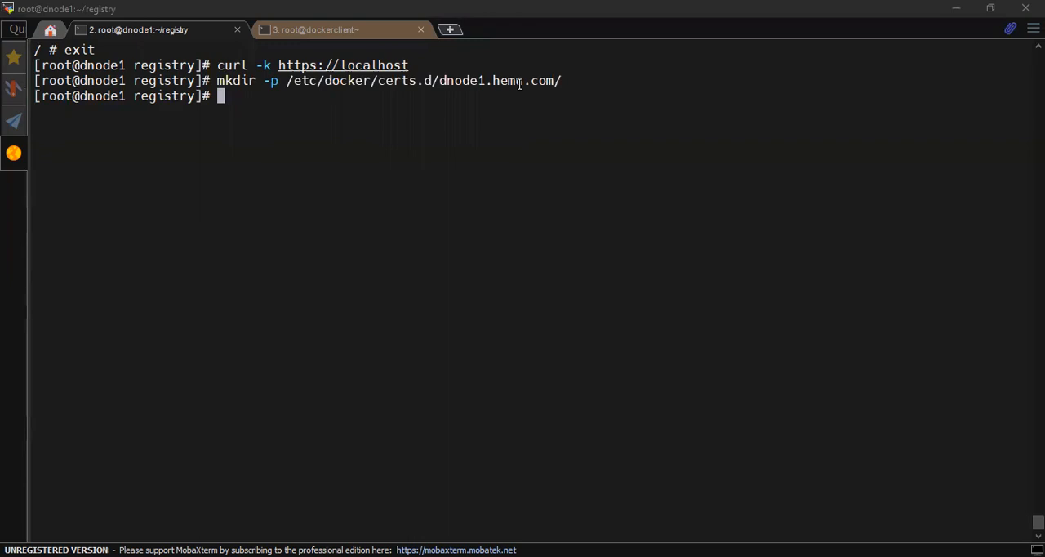
# Copy /root/registry/certs/domain.crt into /etc/docker/certs.d/dnode1.hemu.com/ verbosely
pyautogui.write('cp /root/registry/certs/domain.crt /etc/docker/certs.d/dnode1.hemu.com/')
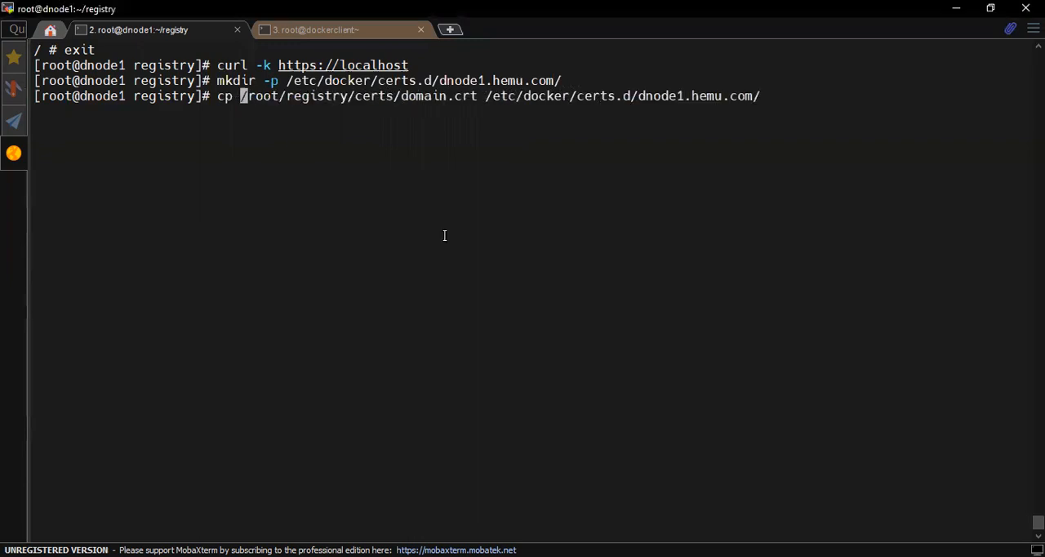
pyautogui.write('-v')
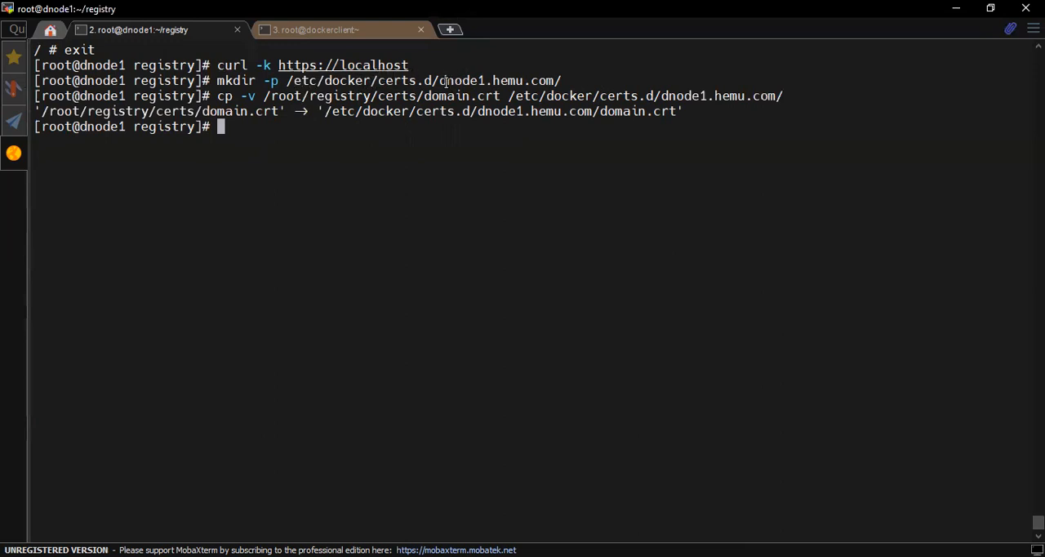
pyautogui.moveTo(437, 80)
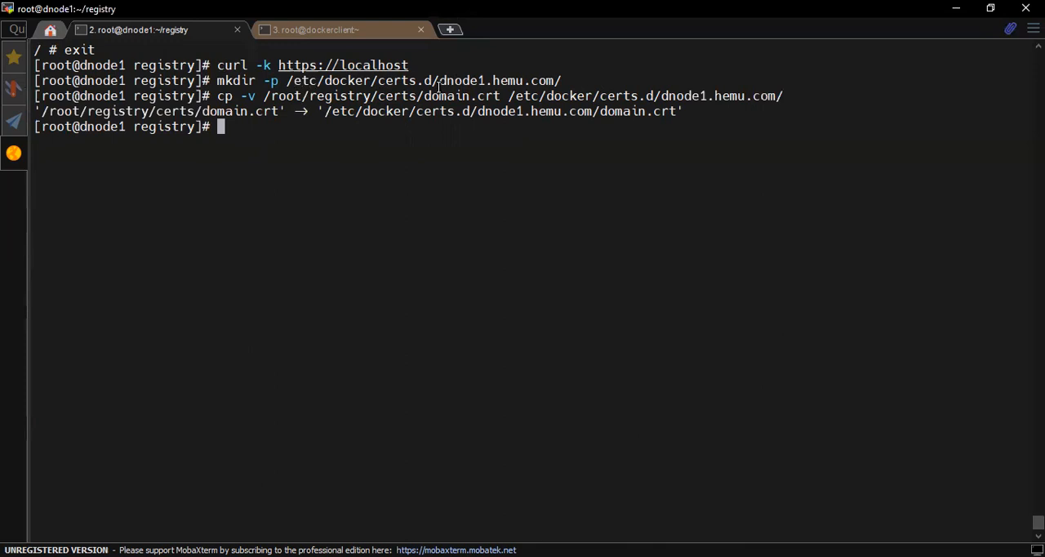
# Run docker login dnode1.hemu.com as testuser with its password until Login Succeeded
pyautogui.write('docker')
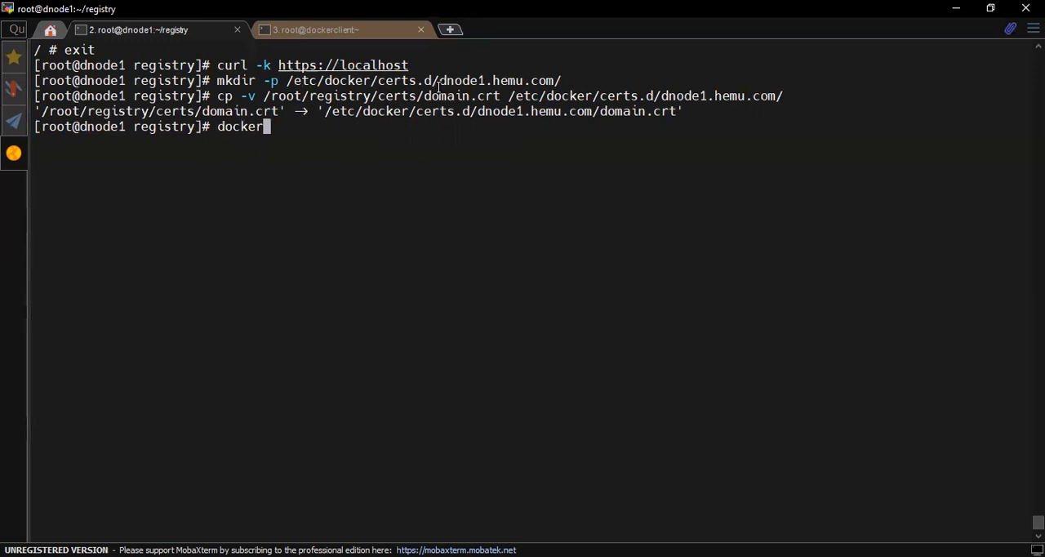
pyautogui.write('logi')
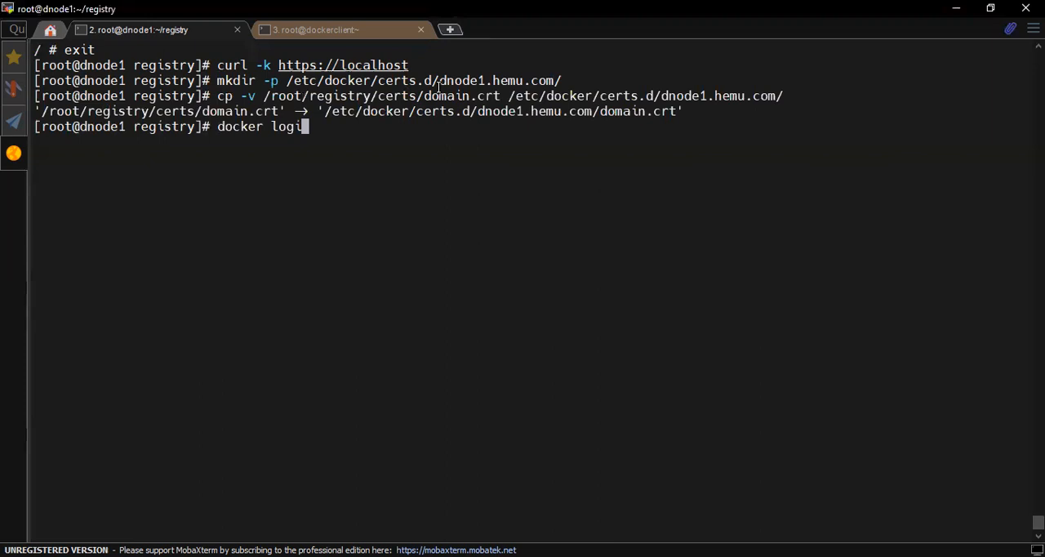
pyautogui.write('n')
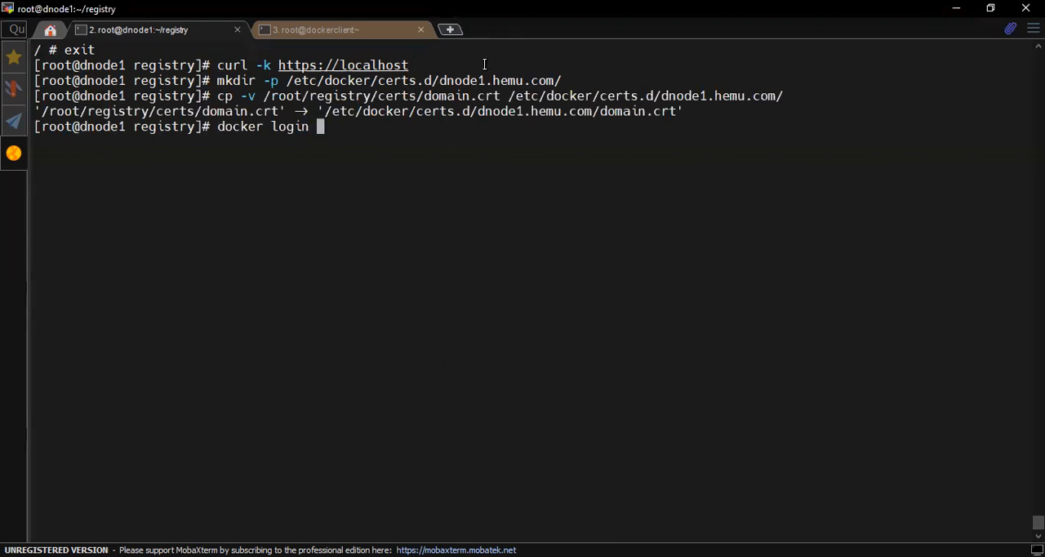
pyautogui.doubleClick(497, 80)
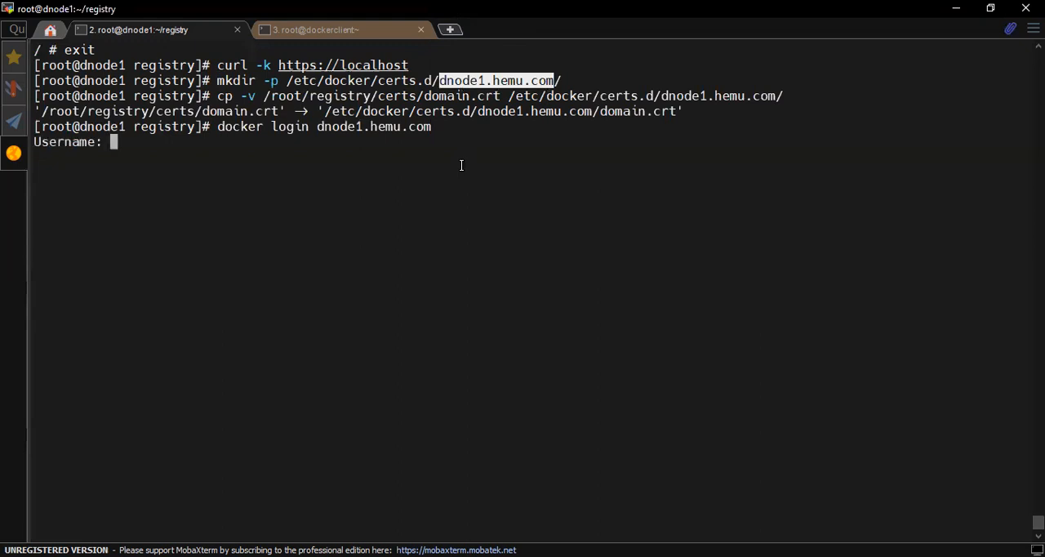
pyautogui.write('testuser')
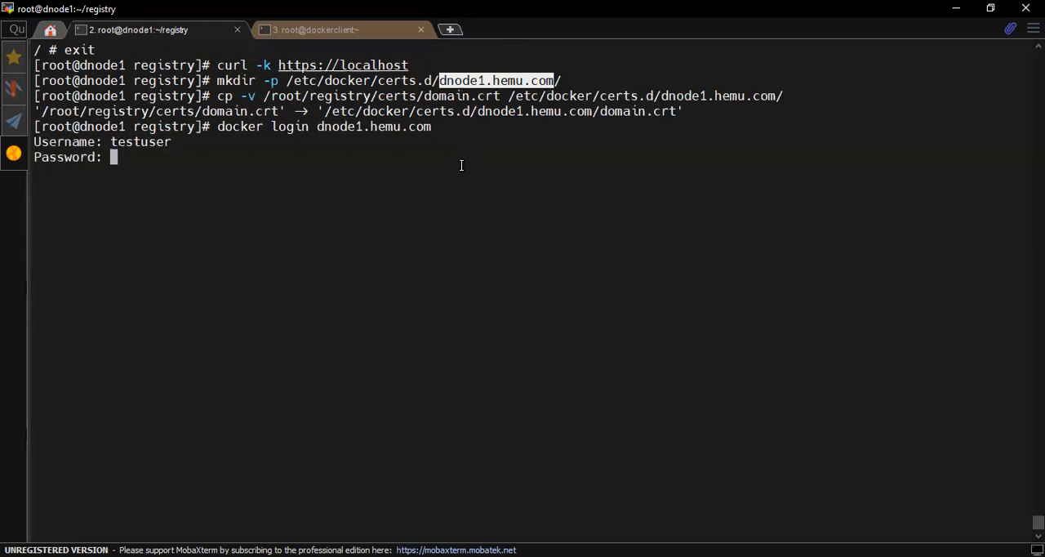
pyautogui.press('Enter')
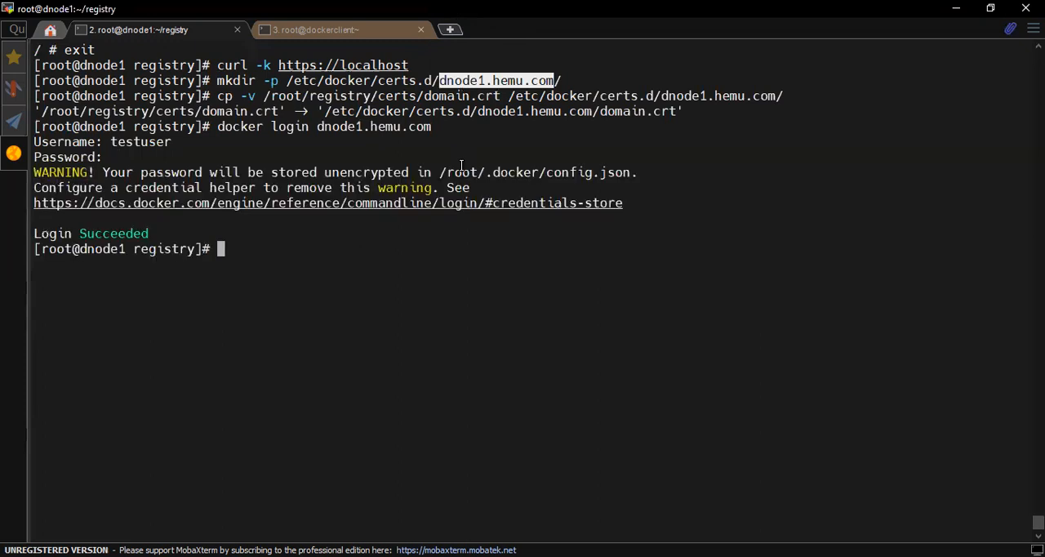
pyautogui.moveTo(118, 253)
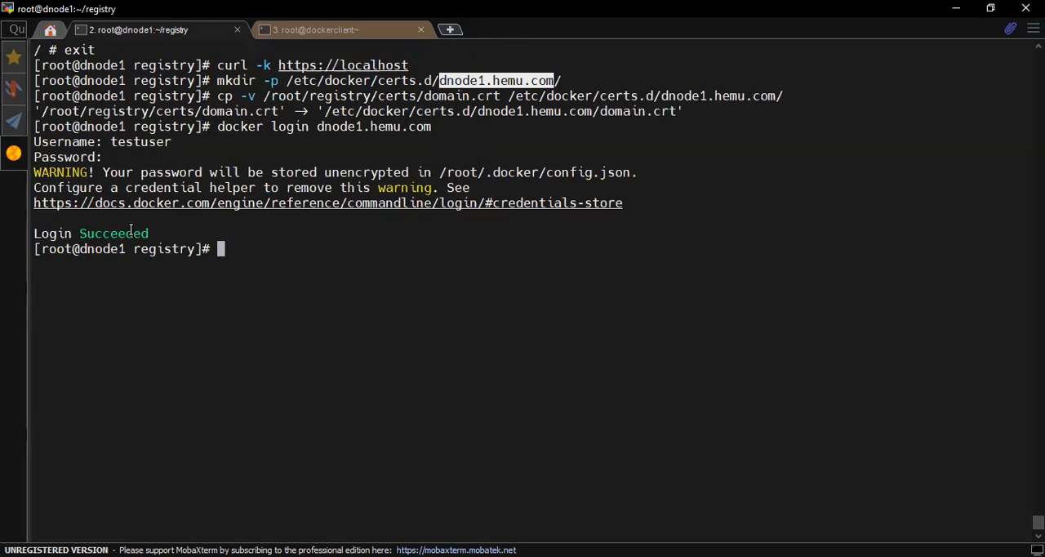
# List images, then tag busybox as dnode.hemu.com/busybox with docker image tag
pyautogui.write('docker')
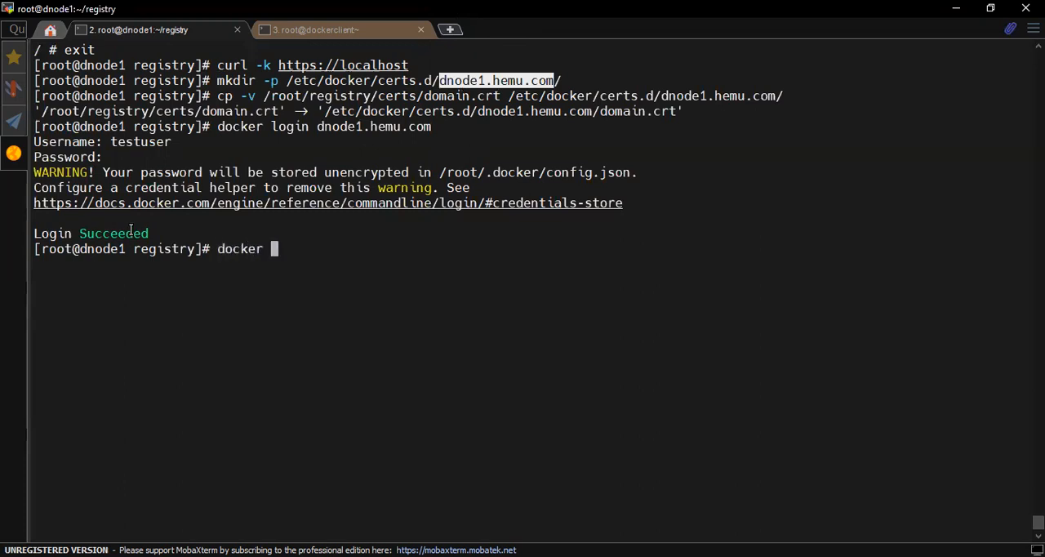
pyautogui.write('image')
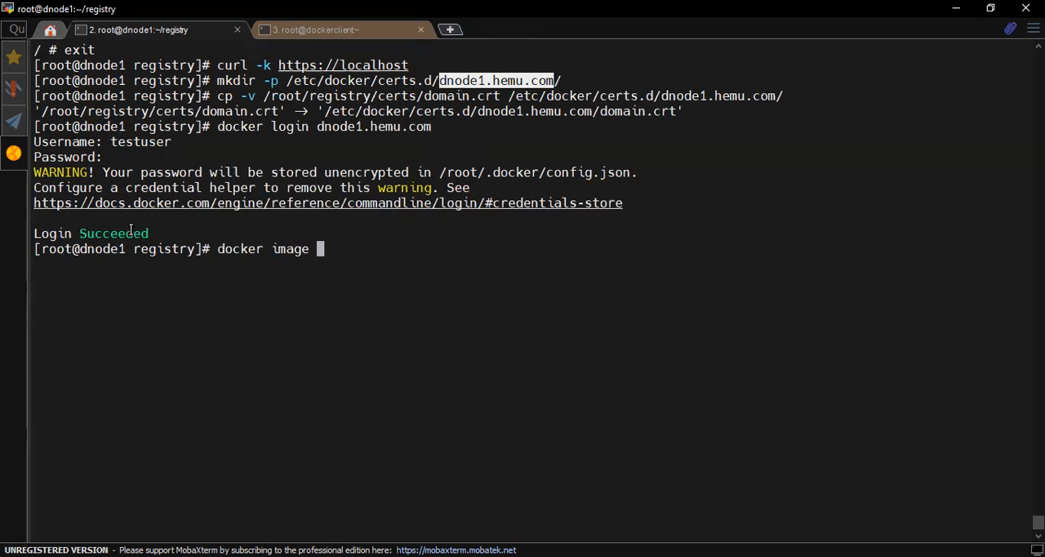
pyautogui.write('ls')
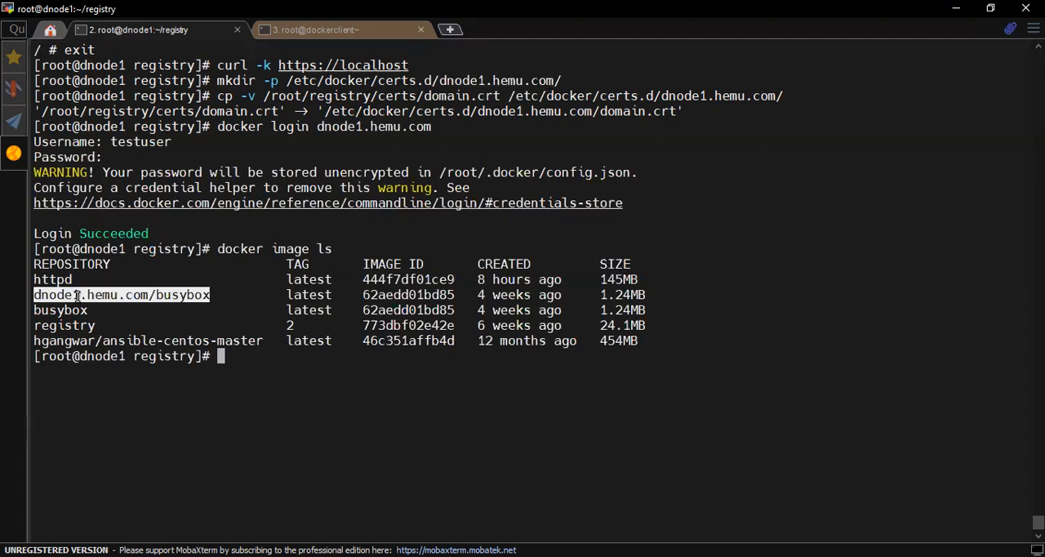
pyautogui.write('docker')
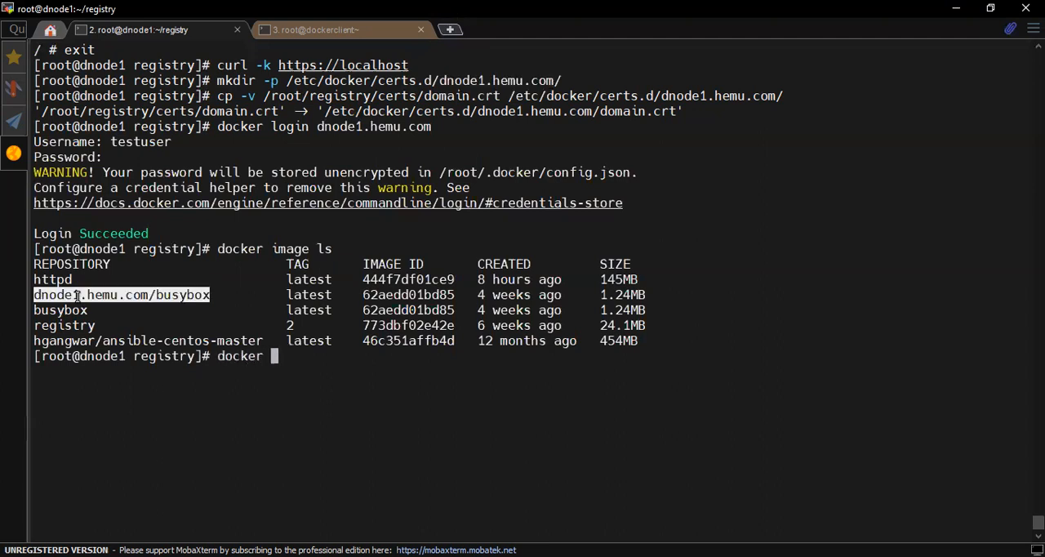
pyautogui.write('image rm')
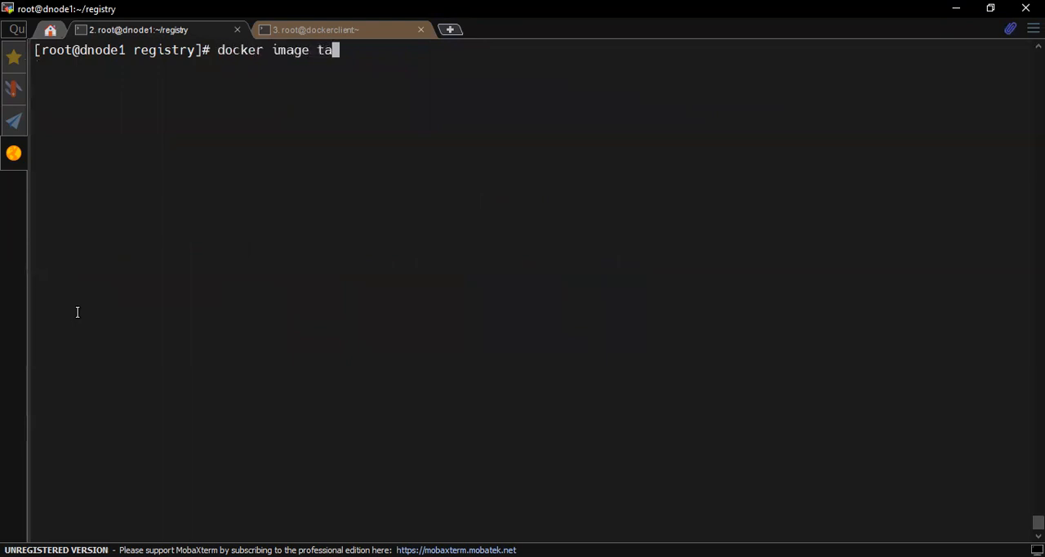
pyautogui.write('g busybox')
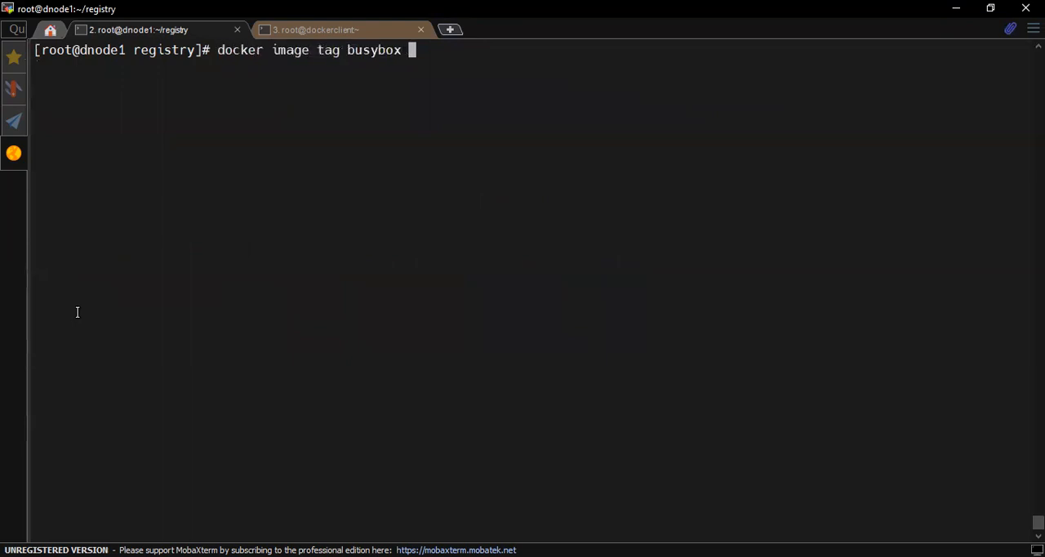
pyautogui.write('dnode')
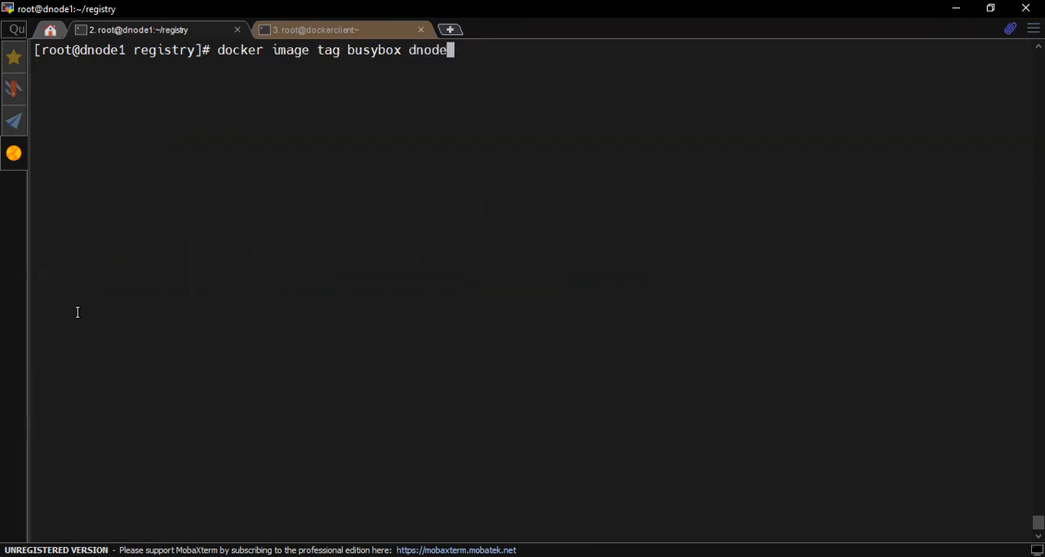
pyautogui.write('.hemu')
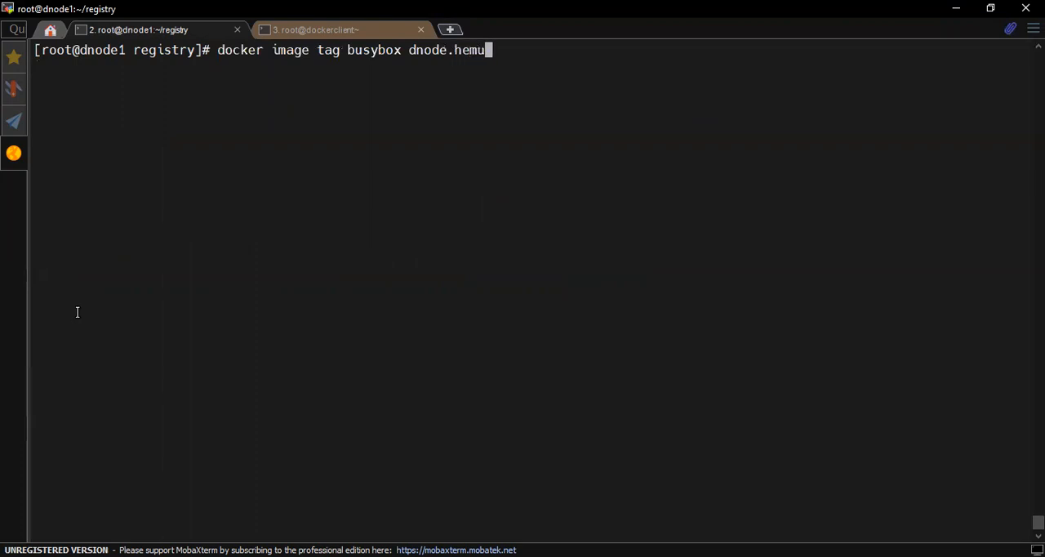
pyautogui.write('.com/busybox')
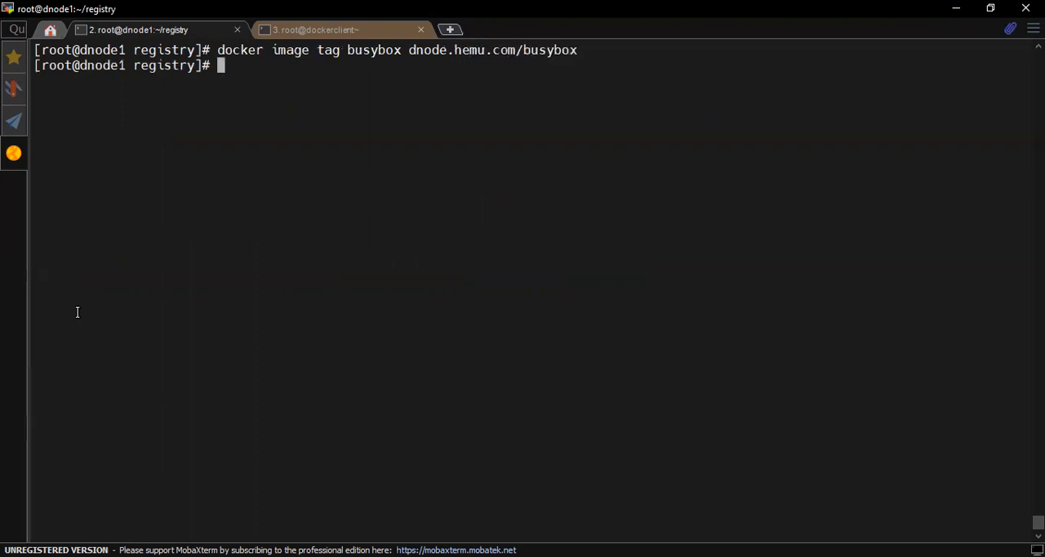
# List Docker images again to confirm the dnode.hemu.com/busybox repository appears
pyautogui.write('docker ima')
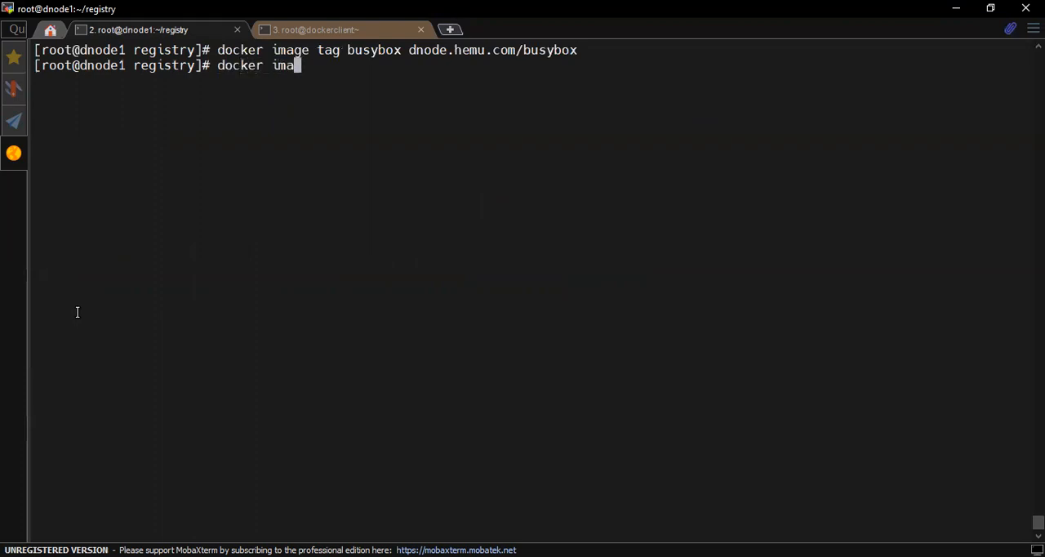
pyautogui.write('gs l')
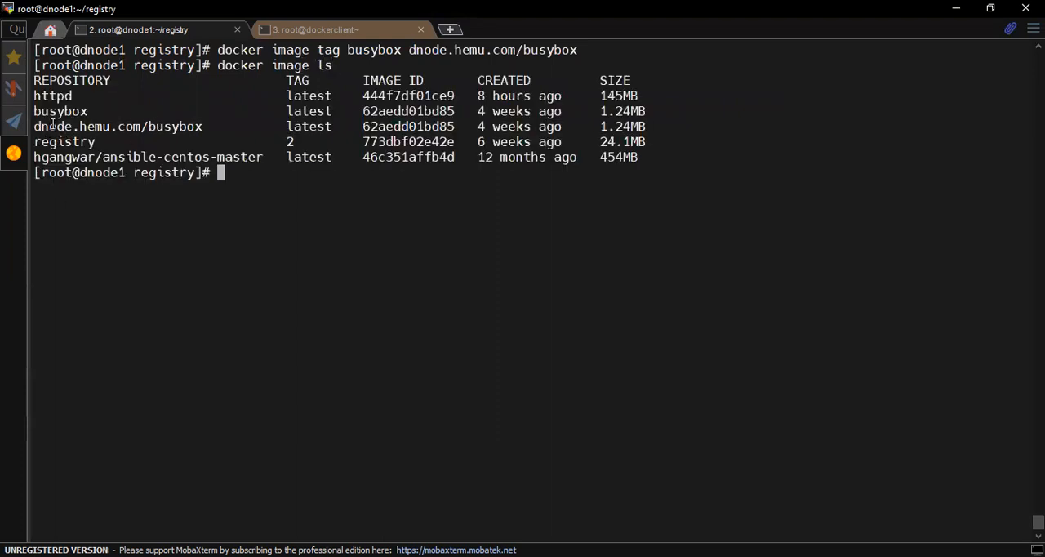
# Push dnode.hemu.com/busybox, which fails with no such host, then retag busybox as dnode1.hemu.com/busybox
pyautogui.doubleClick(118, 126)
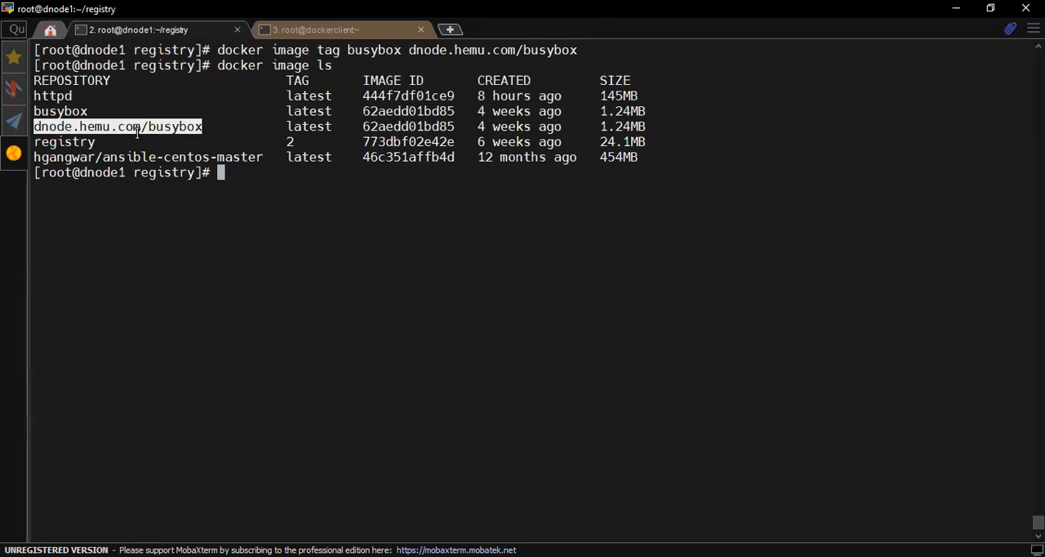
pyautogui.write('docker push dnode.hemu.com/busybox')
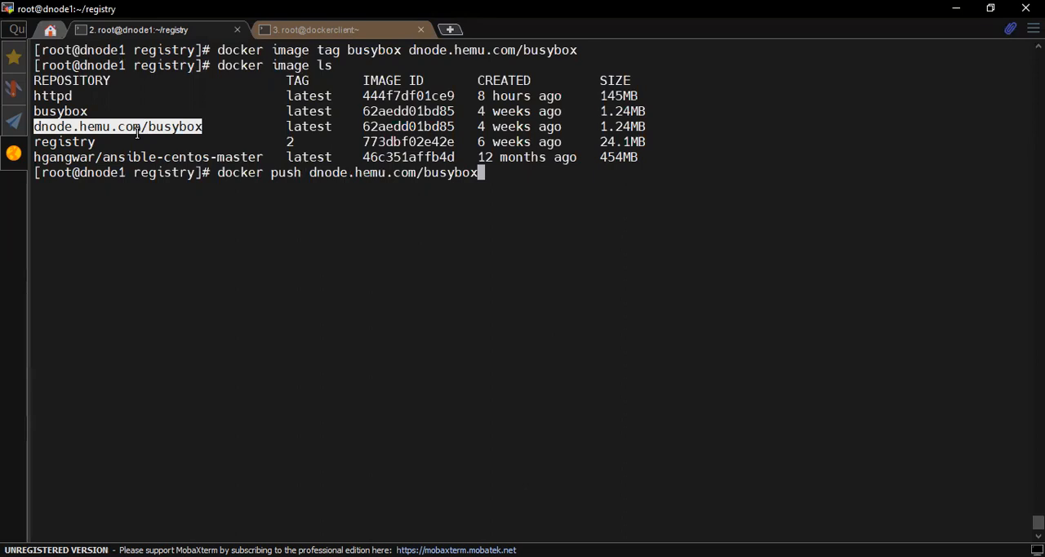
pyautogui.press('Enter')
pyautogui.write('docker image tag busybox dnode1.hemu.com/busybox')
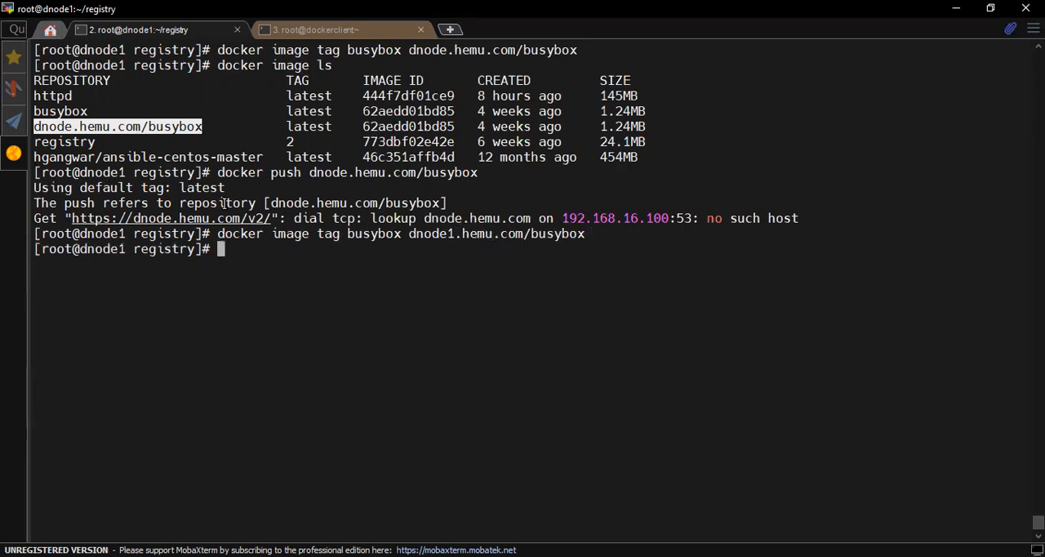
pyautogui.write('docker push dnode.hemu.com/busybox')
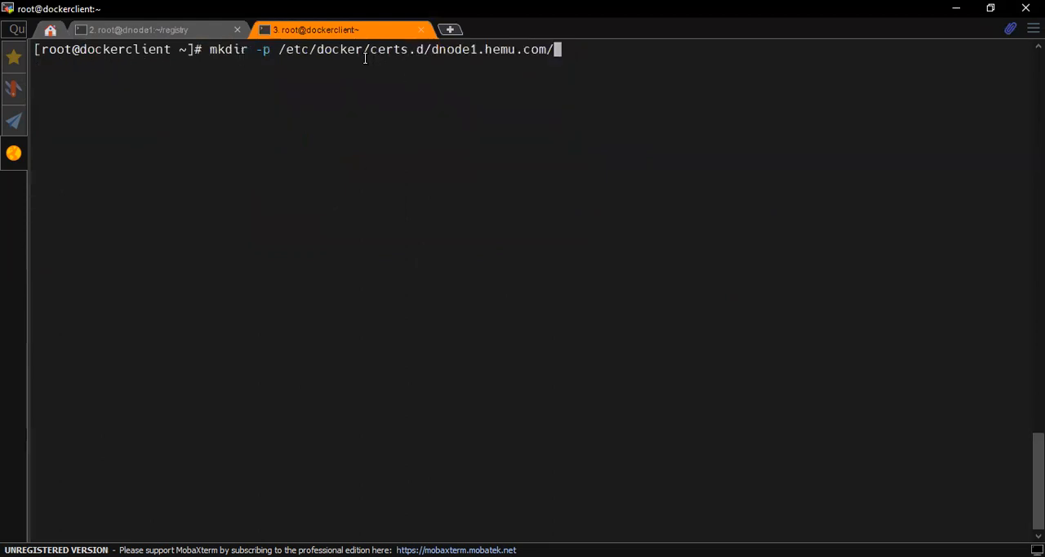
# Create /etc/docker/certs.d/dnode1.hemu.com/ on the client and prepare the scp of domain.crt from dnode1 into it
pyautogui.doubleClick(384, 49)
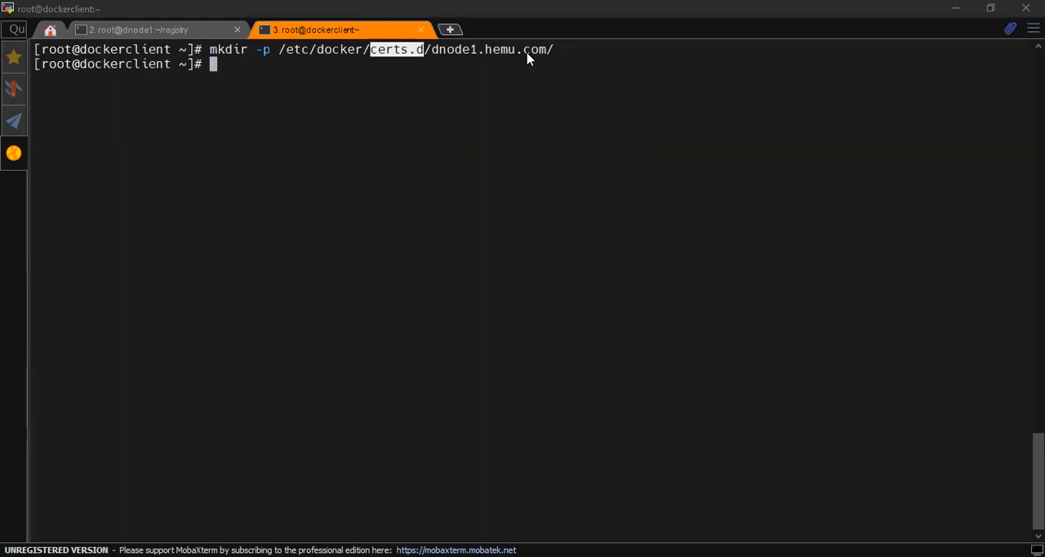
pyautogui.write('scp dnode1.hemu.com:/root/registry/certs/domain.crt /etc/docker/certs.d/dnode1.hemu.com/')
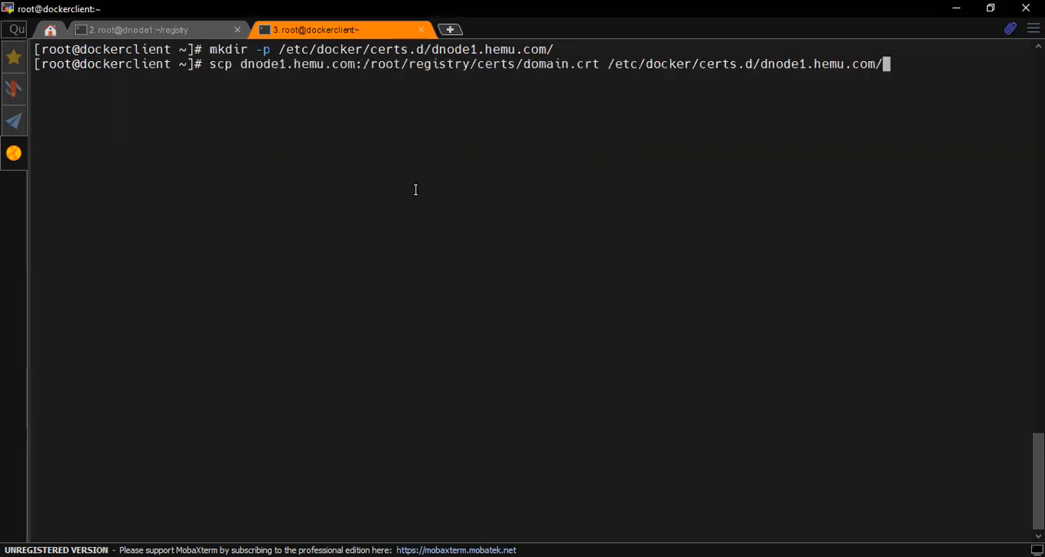
pyautogui.moveTo(421, 187)
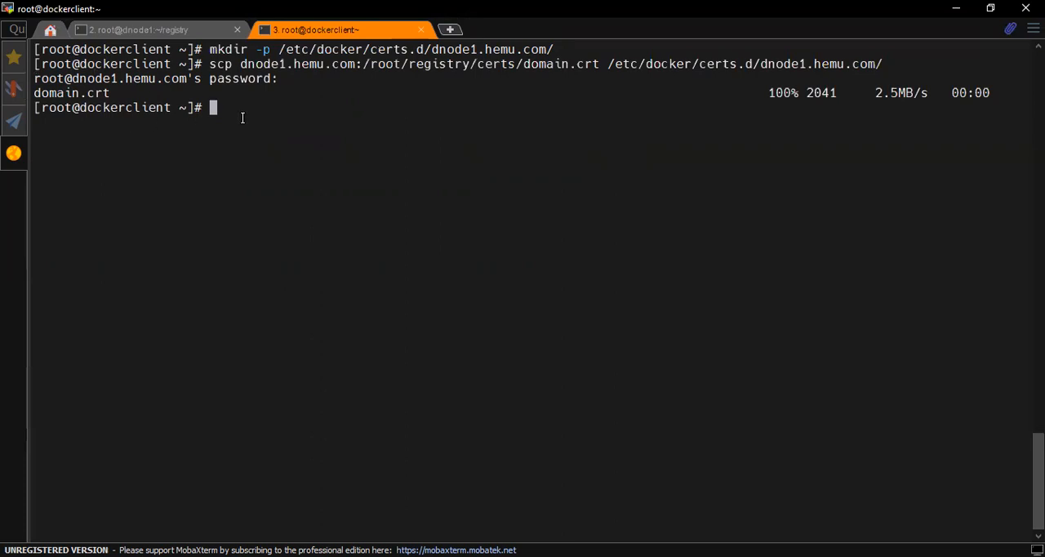
# Log the client in to the dnode1.hemu.com registry as testuser
pyautogui.write('docker login hem')
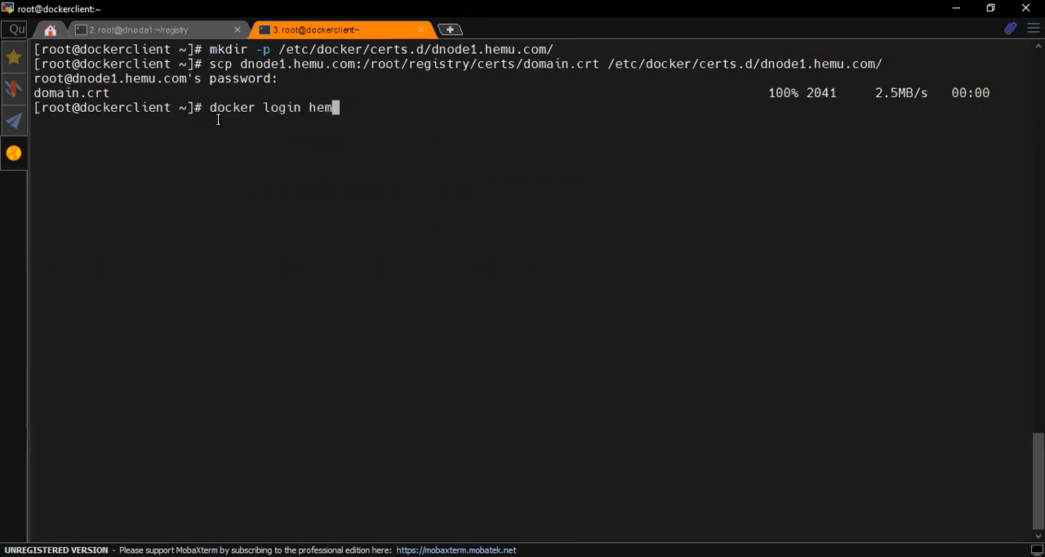
pyautogui.write('dnode')
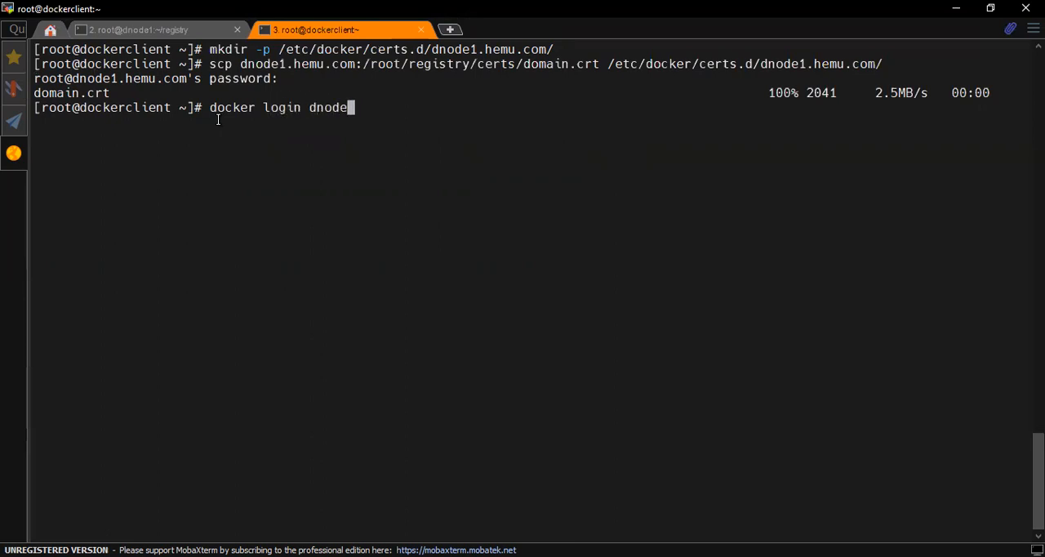
pyautogui.write('.hemu.com')
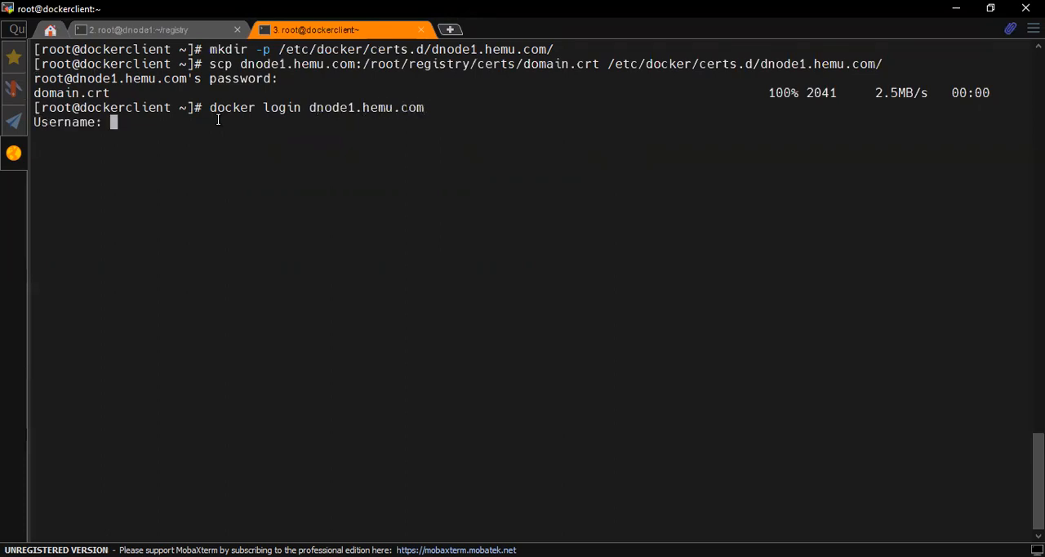
pyautogui.write('testuser')
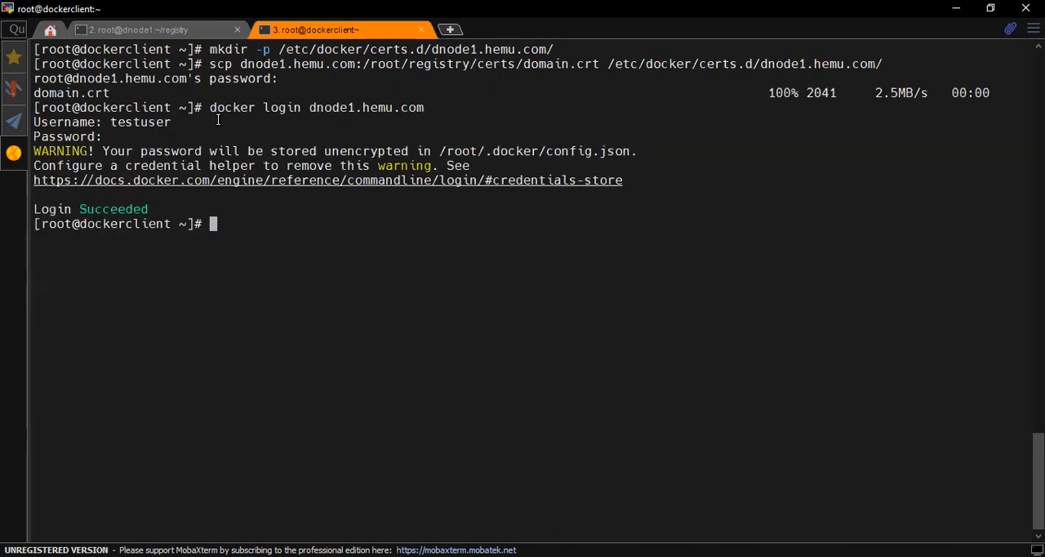
pyautogui.moveTo(149, 143)
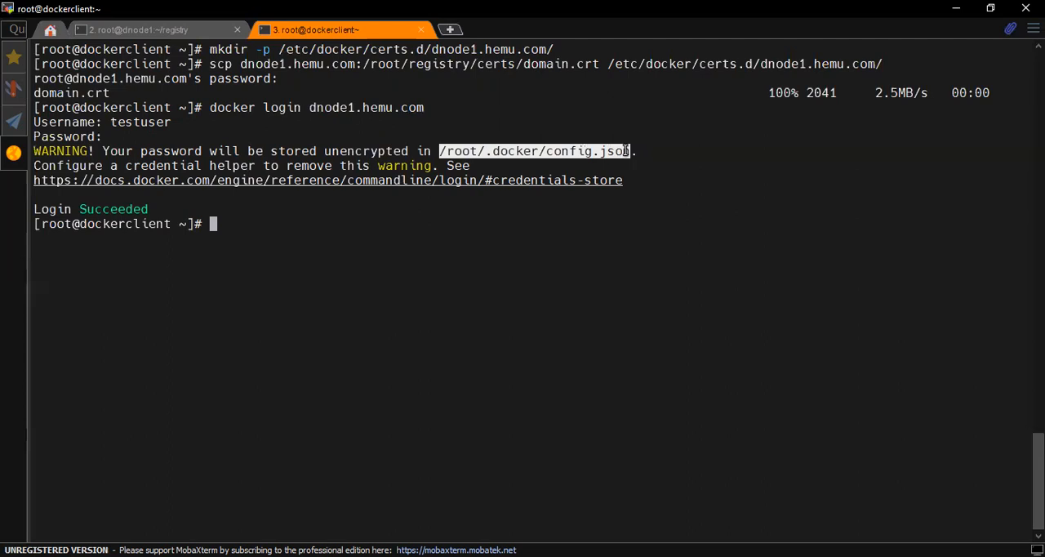
# Show the stored auth in /root/.docker/config.json and log in to dnode1.hemu.com again with saved credentials
pyautogui.write('cat /root/.docker/config.json')
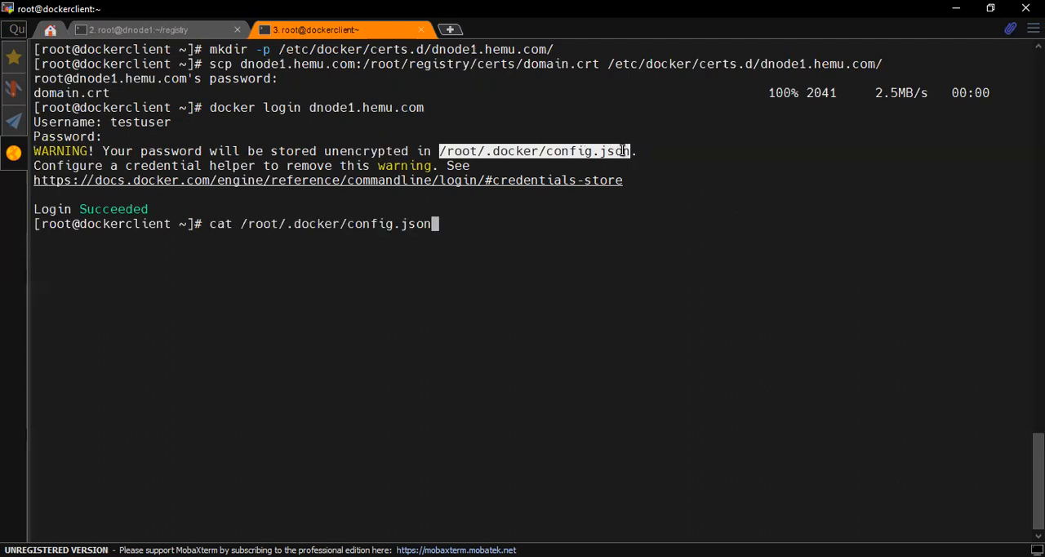
pyautogui.write('doc')
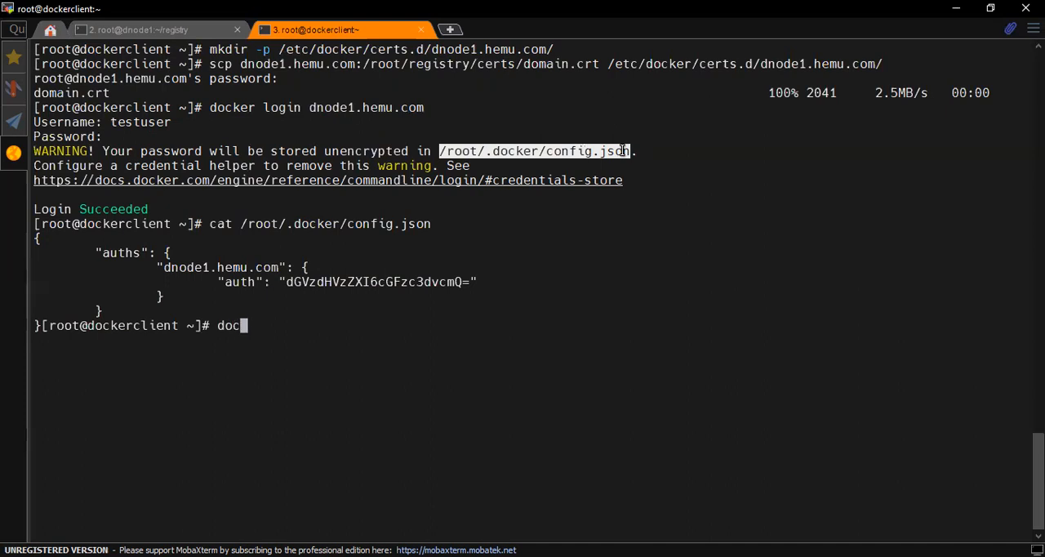
pyautogui.write('ker login dnode1.hemu.com')
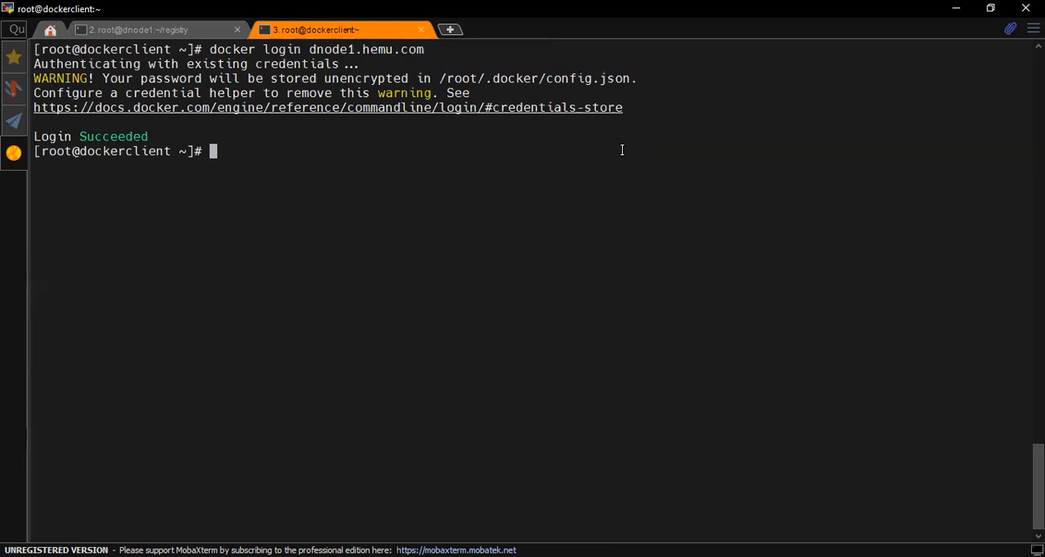
pyautogui.moveTo(503, 88)
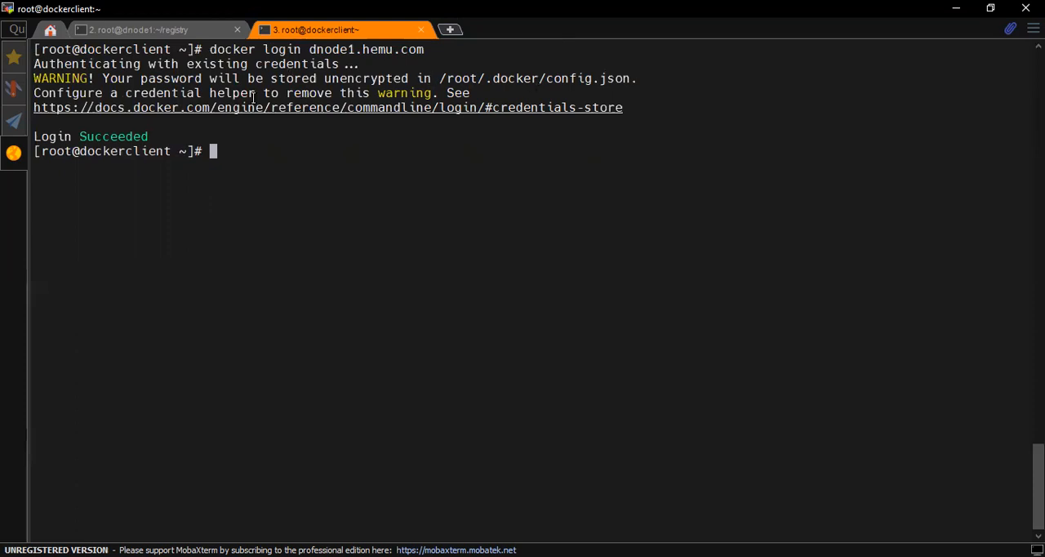
pyautogui.moveTo(425, 77)
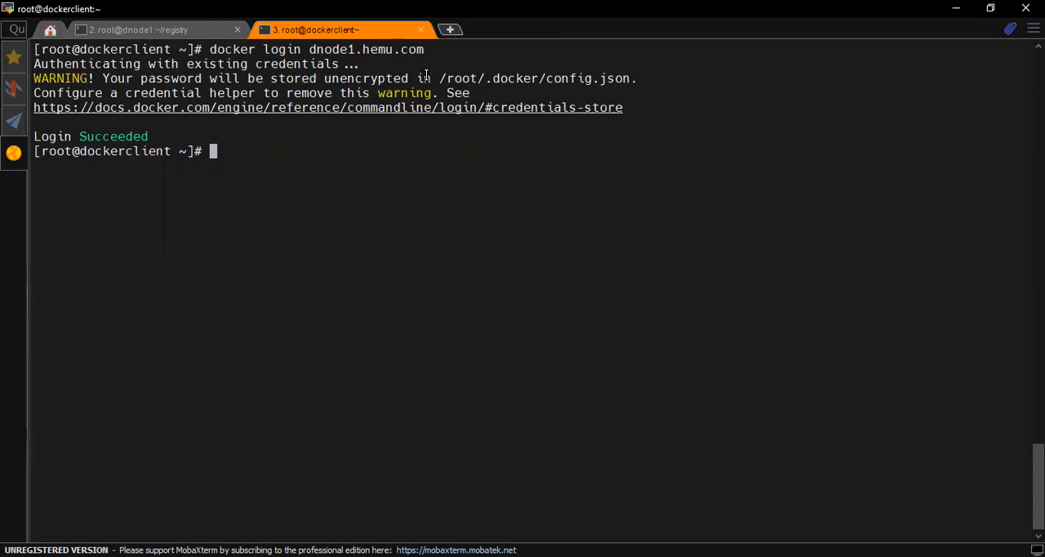
# Pull dnode1.hemu.com/busybox on the client and list images showing it at 1.24MB
pyautogui.write('doc')
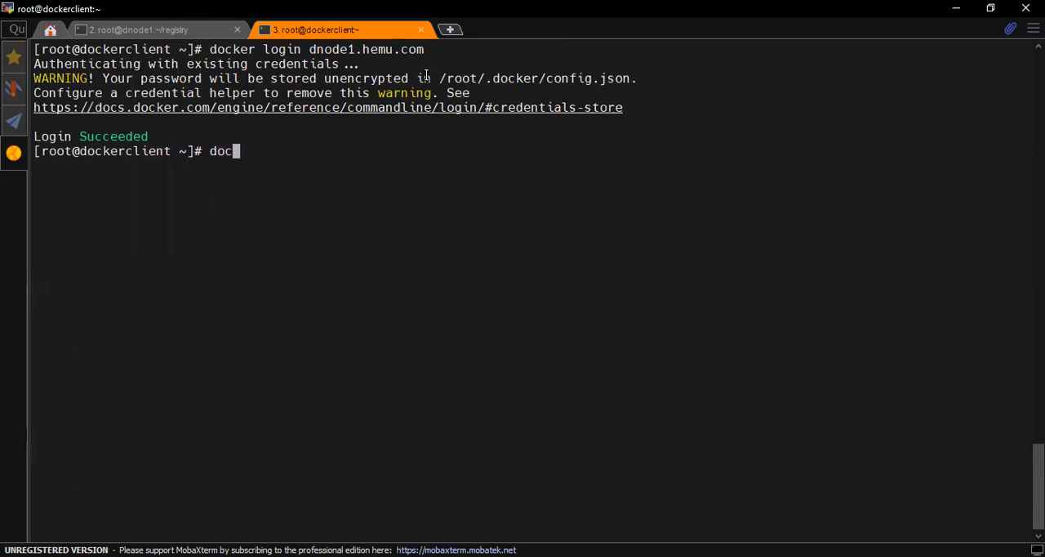
pyautogui.write('ker')
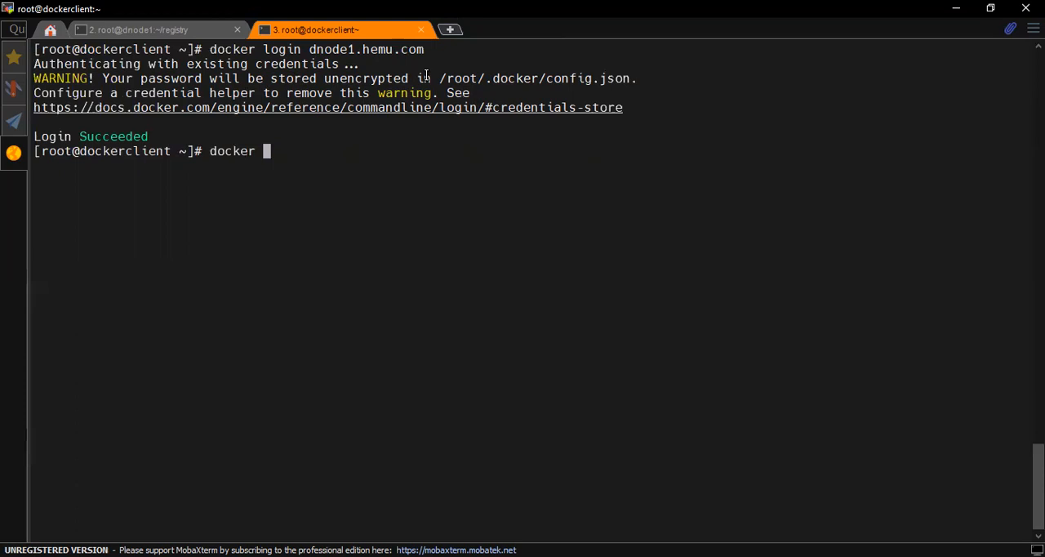
pyautogui.write('pull')
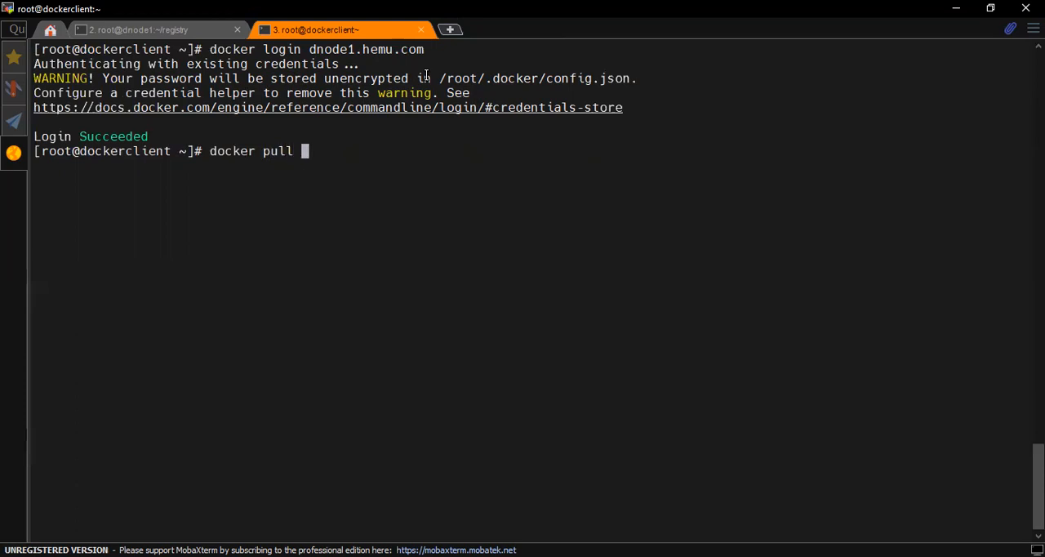
pyautogui.write('dnode1.hemu.com')
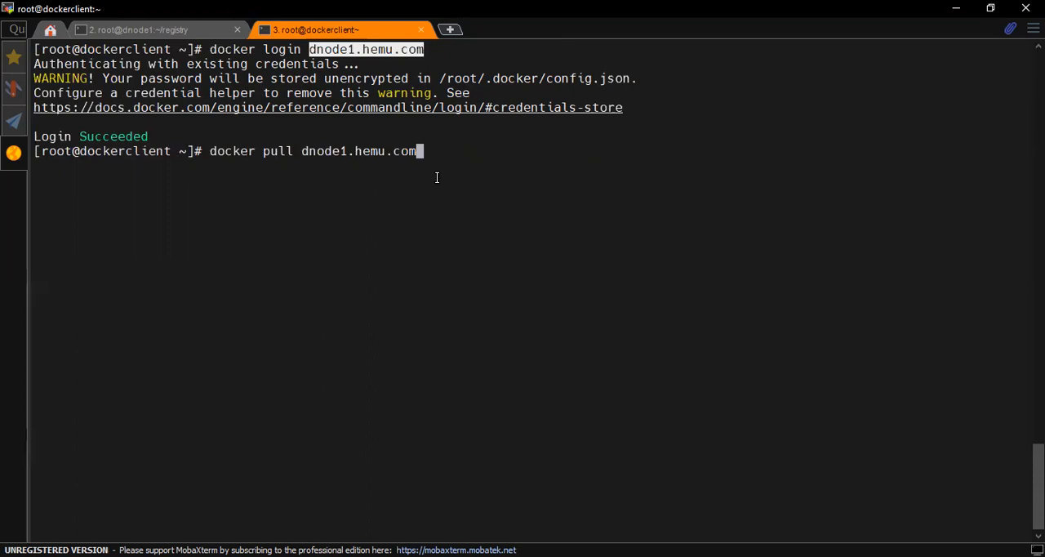
pyautogui.write('/bu')
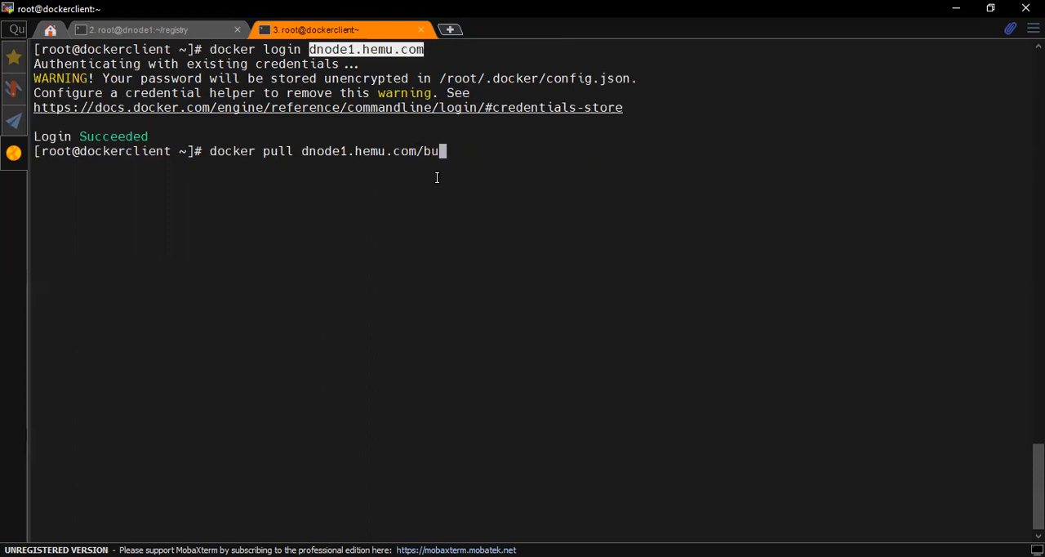
pyautogui.write('sybox')
pyautogui.write('d')
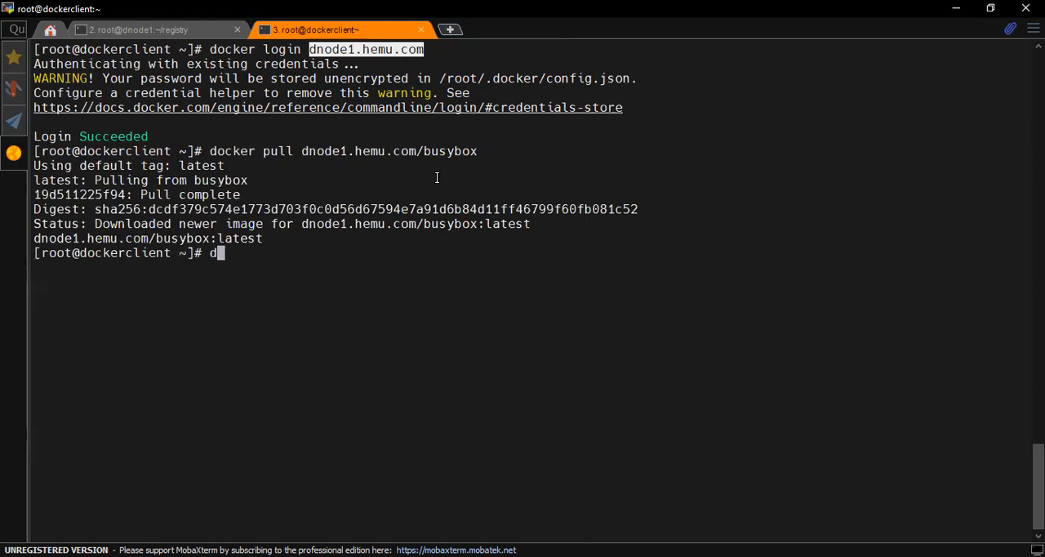
pyautogui.write('ocker imags')
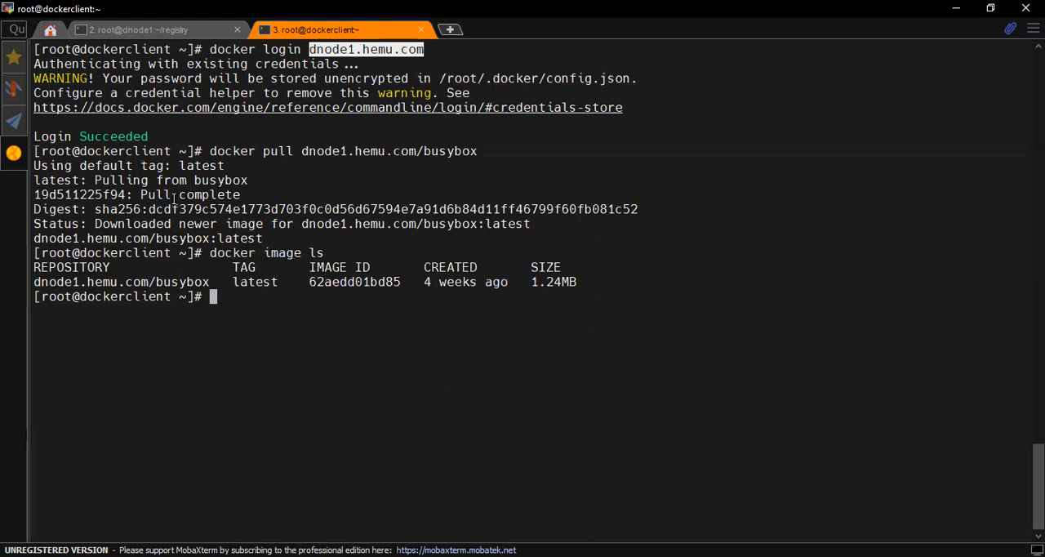
pyautogui.moveTo(542, 523)
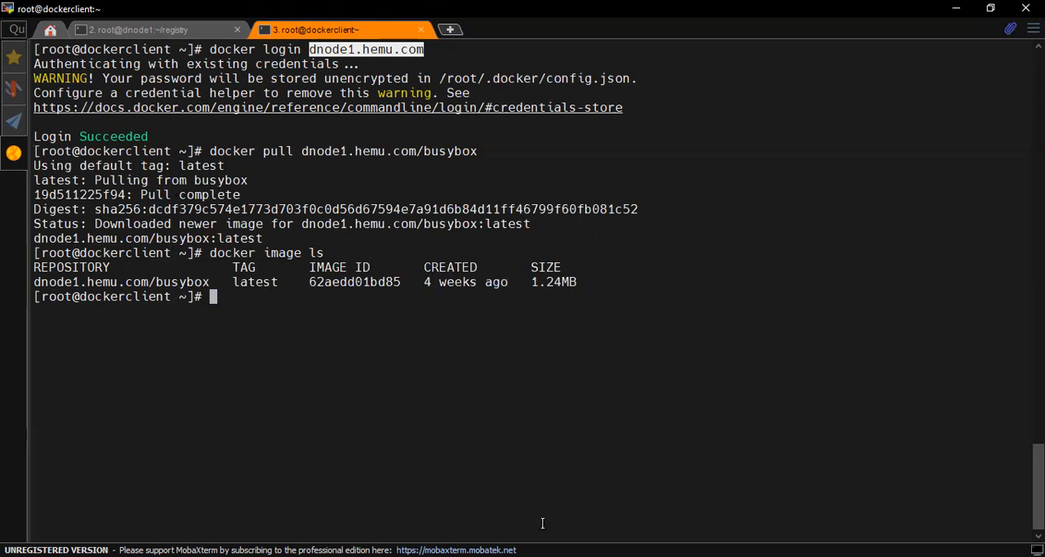
pyautogui.moveTo(843, 381)
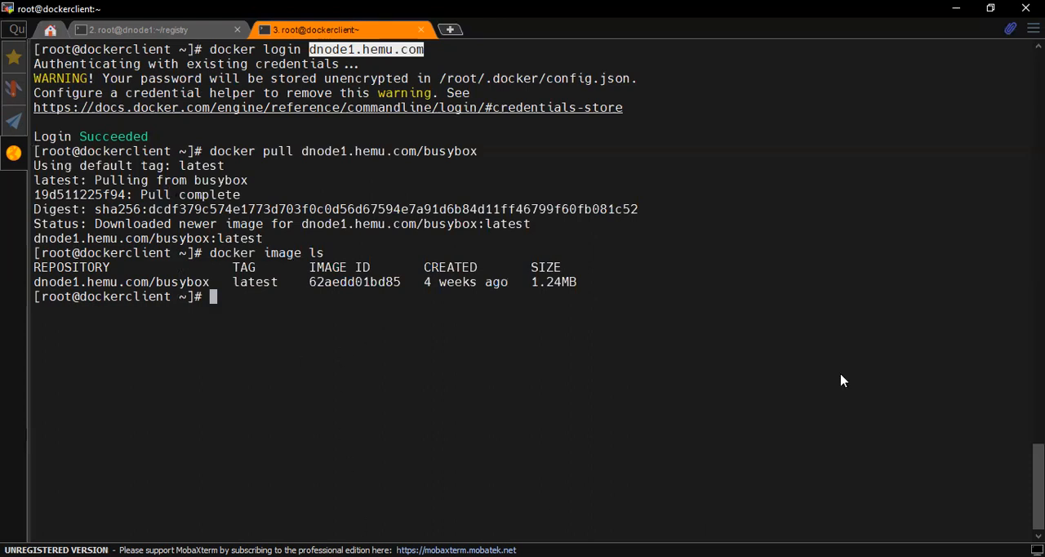